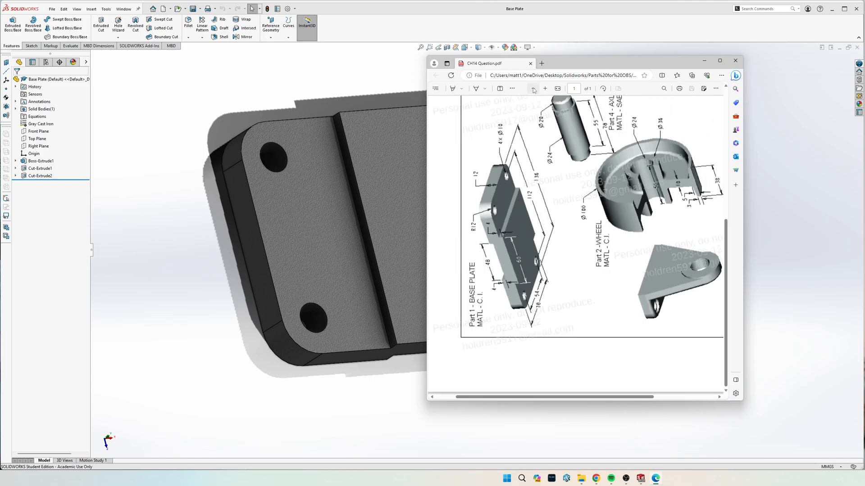
mouse_move(571, 279)
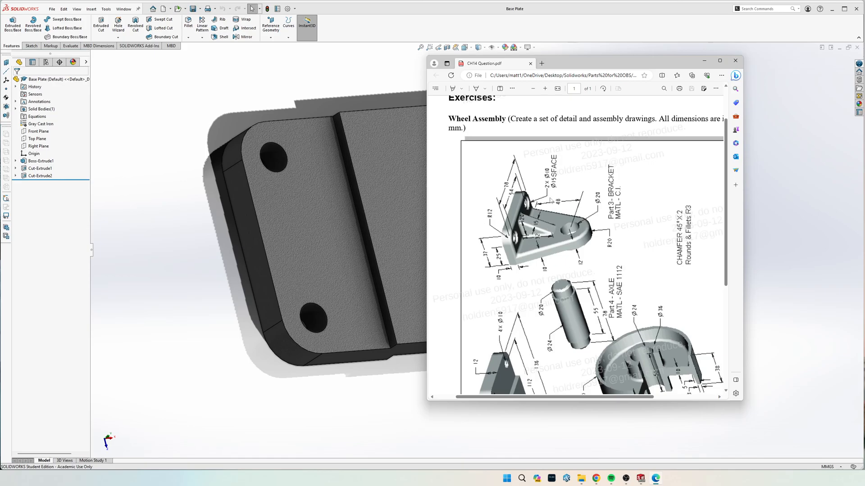
mouse_move(543, 250)
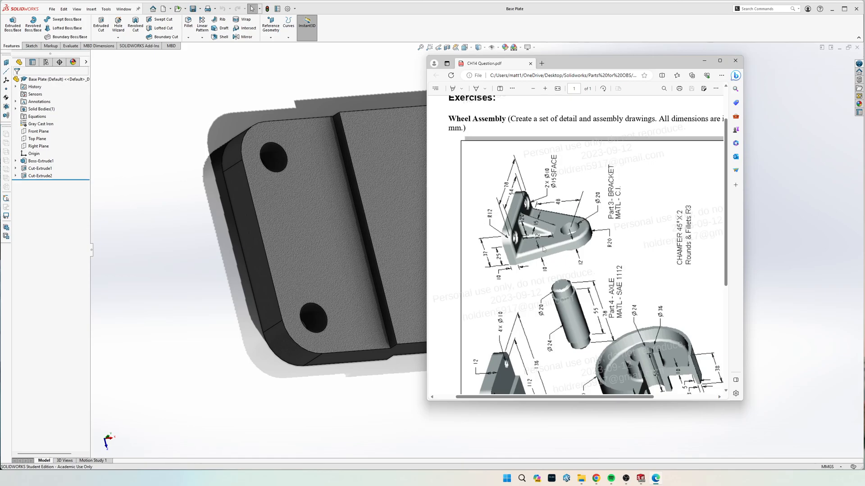
mouse_move(478, 215)
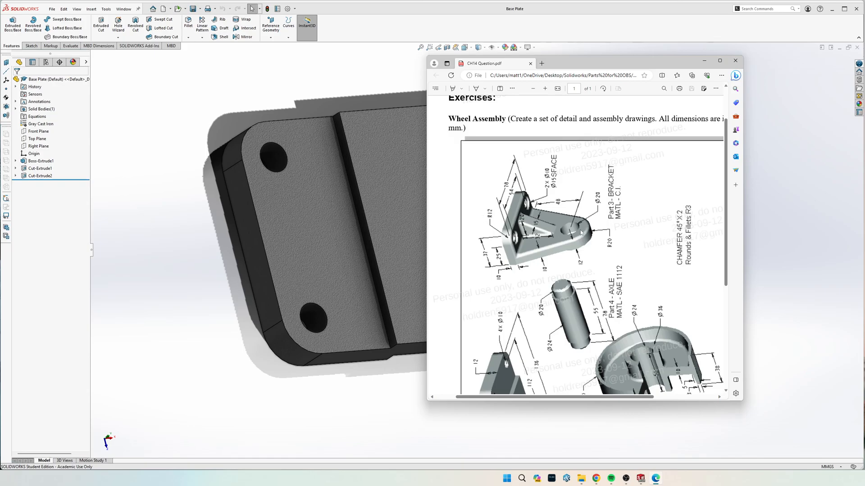
Scroll through the exercise PDF and move its window to study the Base Plate dimensions
scroll("down", 3)
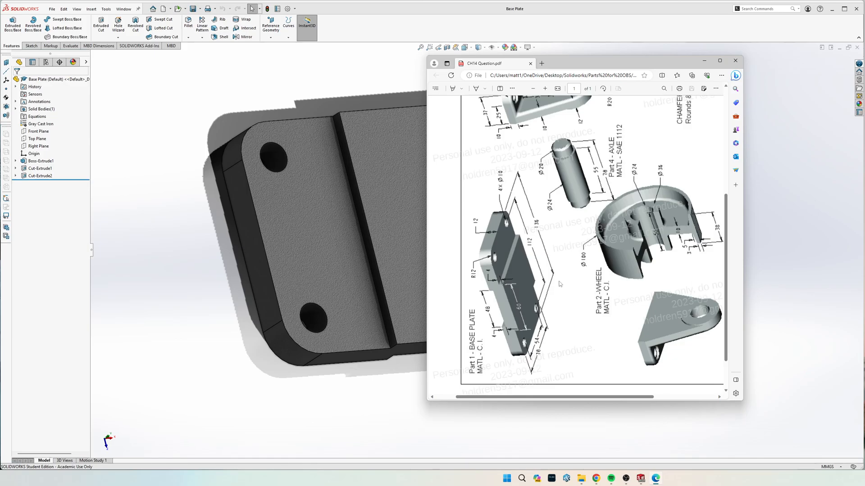
scroll("down", 3)
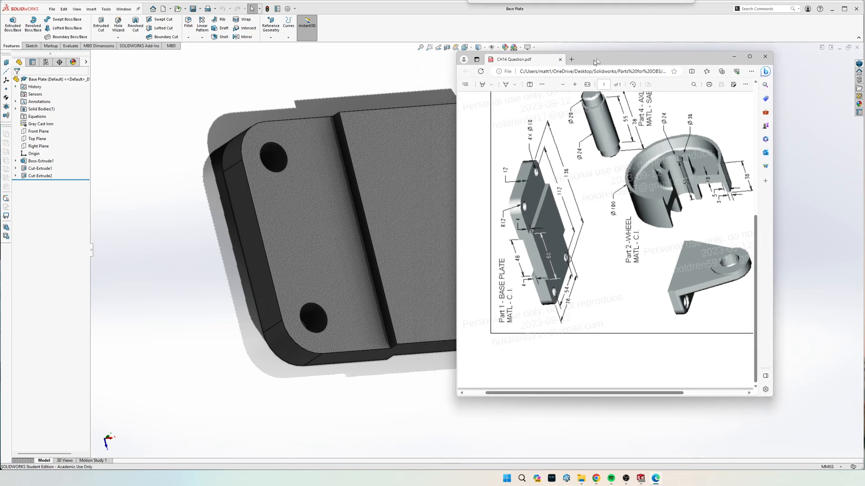
left_click_drag(596, 60, 551, 47)
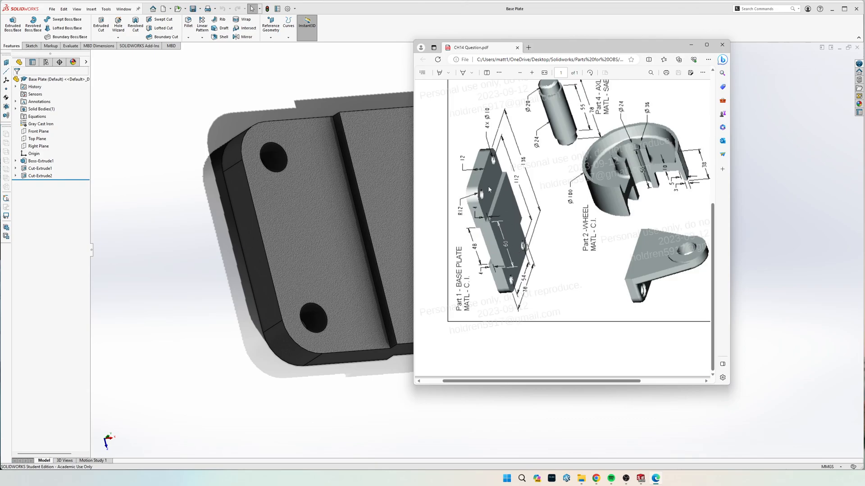
mouse_move(489, 156)
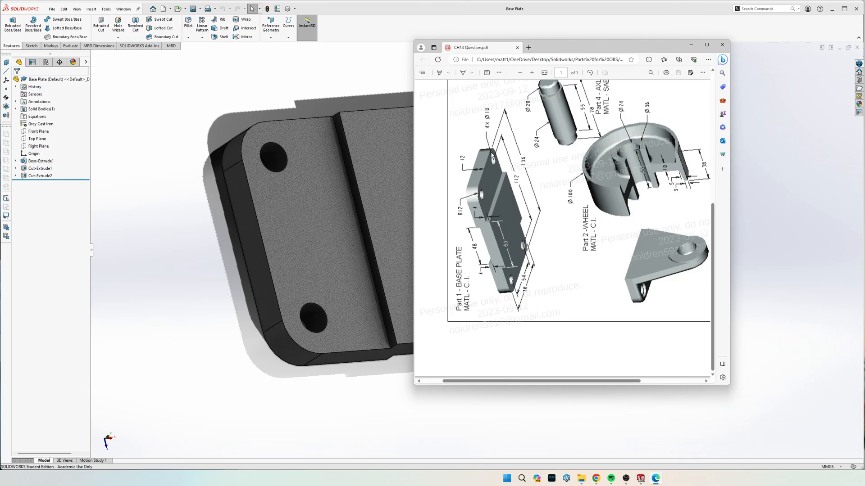
mouse_move(504, 278)
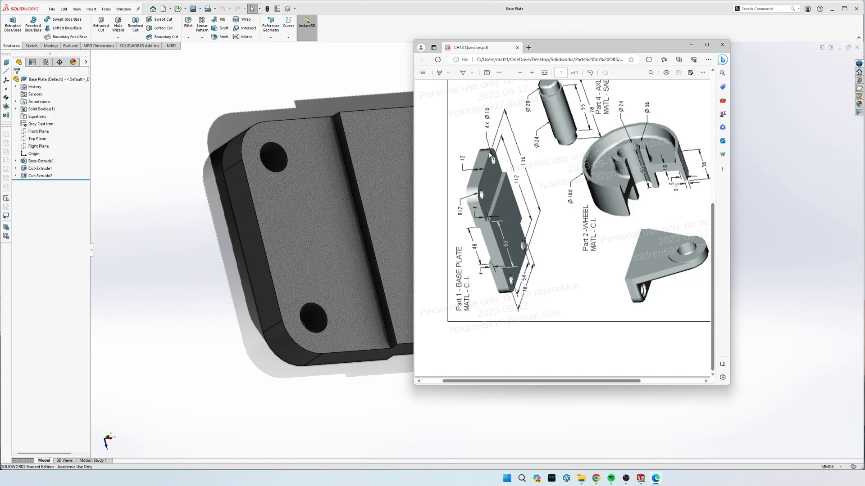
mouse_move(538, 265)
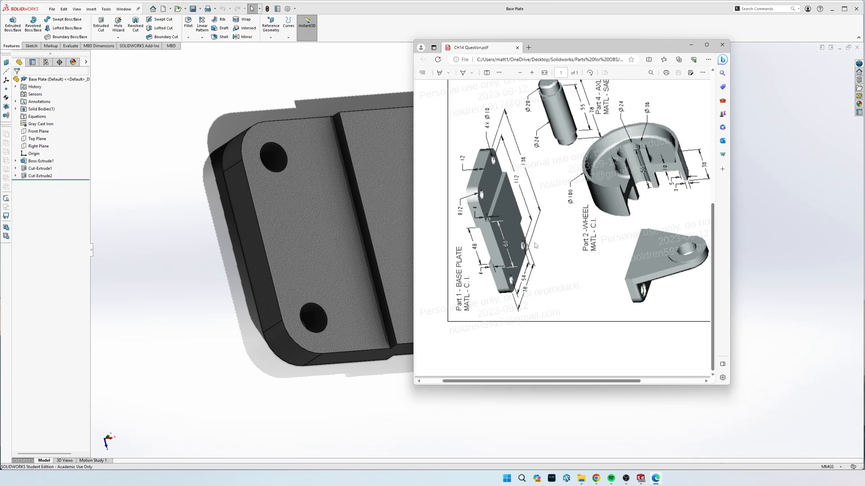
mouse_move(534, 246)
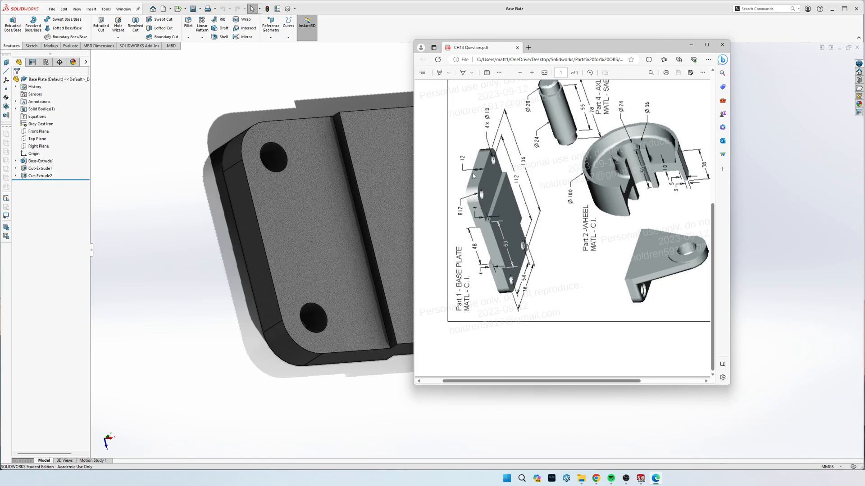
mouse_move(480, 230)
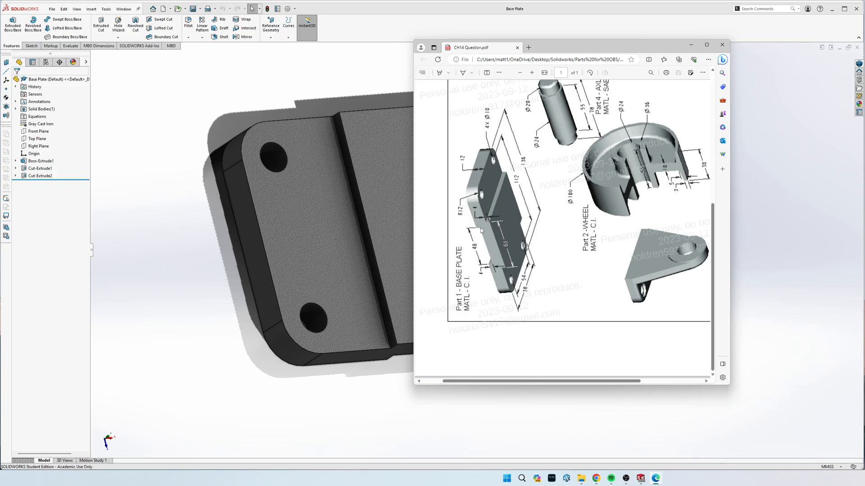
mouse_move(507, 208)
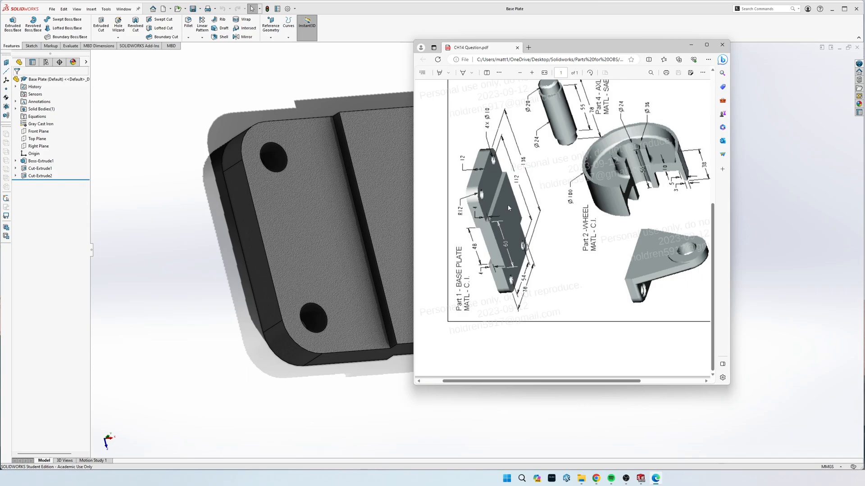
mouse_move(494, 196)
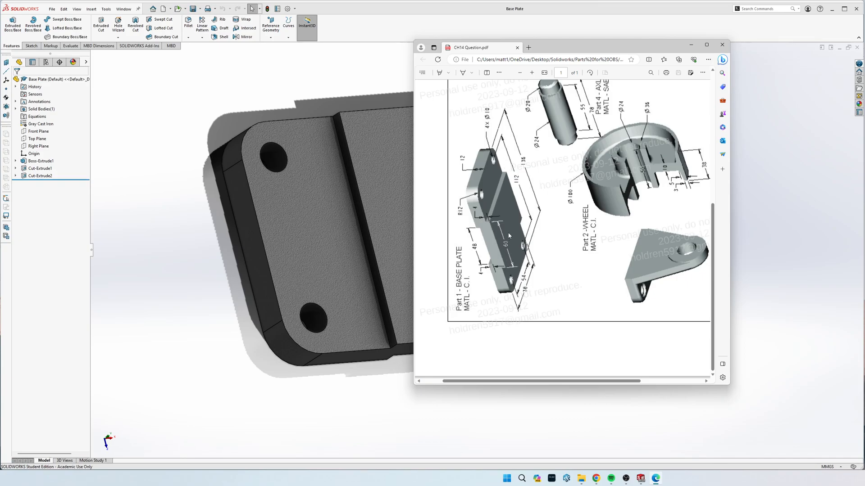
mouse_move(483, 228)
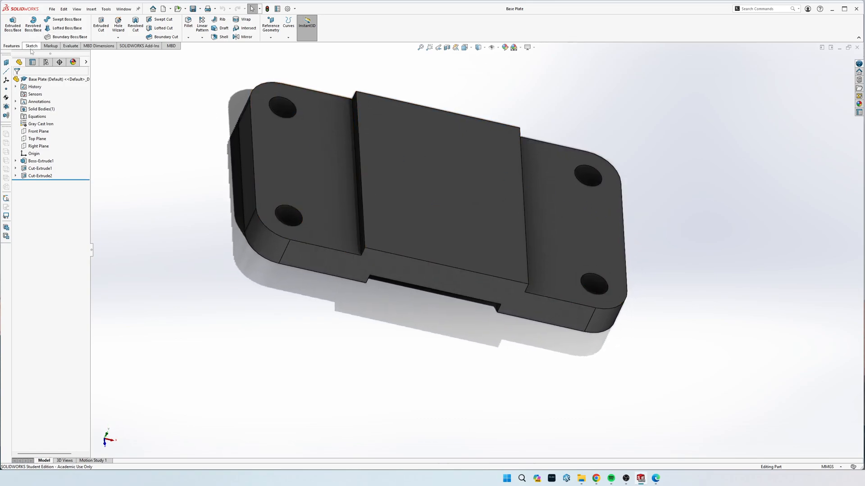
Start a new part document and begin sketching a centred rectangle
left_click(161, 8)
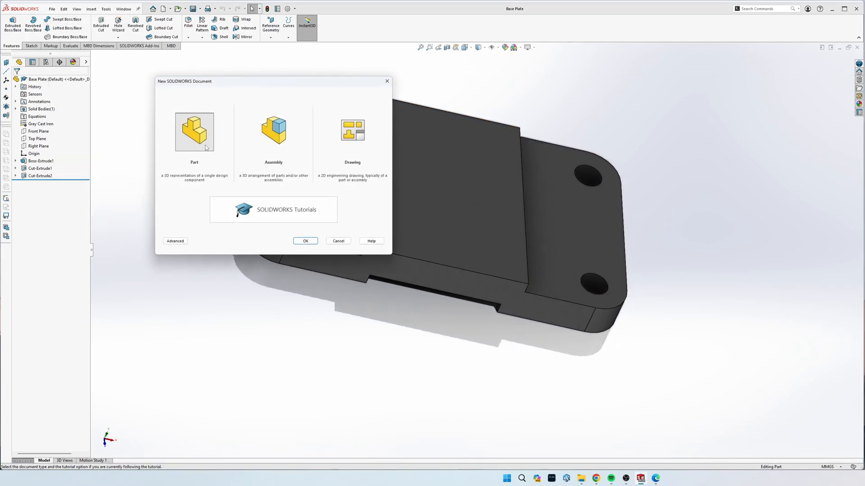
left_click(305, 242)
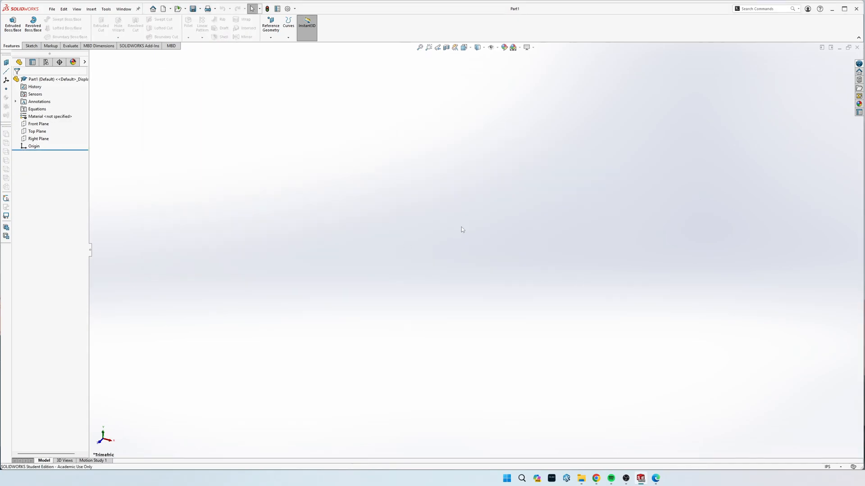
mouse_move(117, 92)
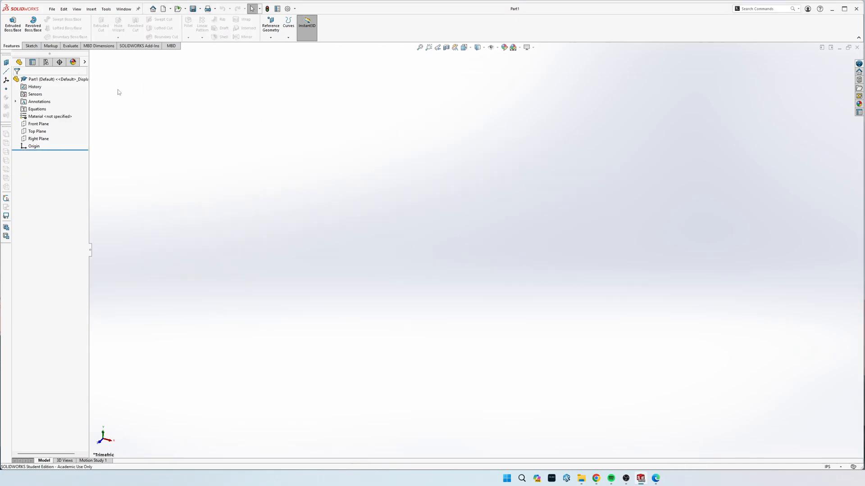
left_click(9, 24)
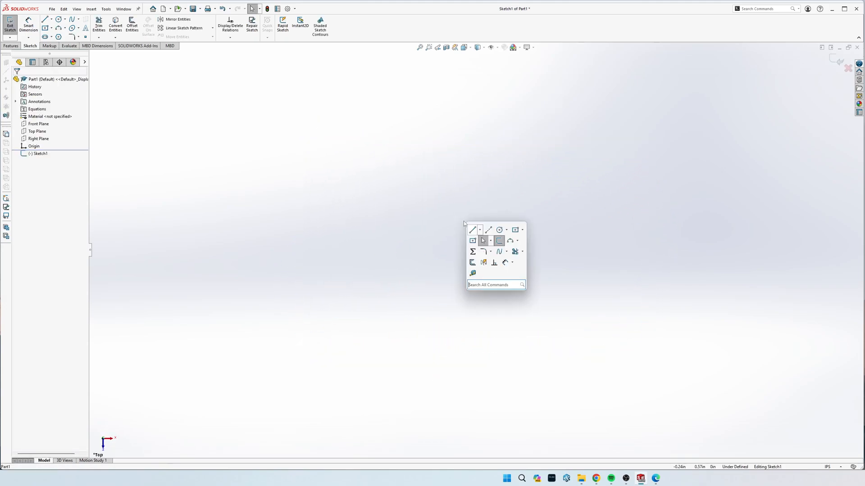
left_click(498, 241)
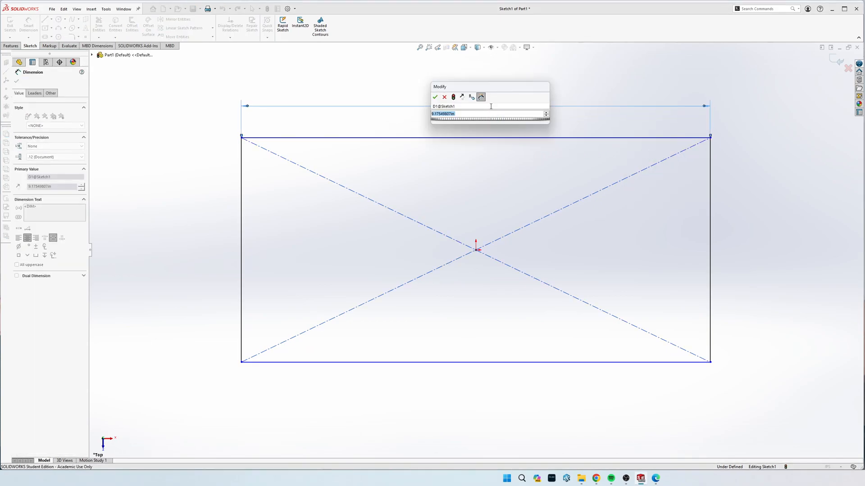
Set units to MMGS and dimension the rectangle 136 mm wide by 78 mm high
left_click(435, 97)
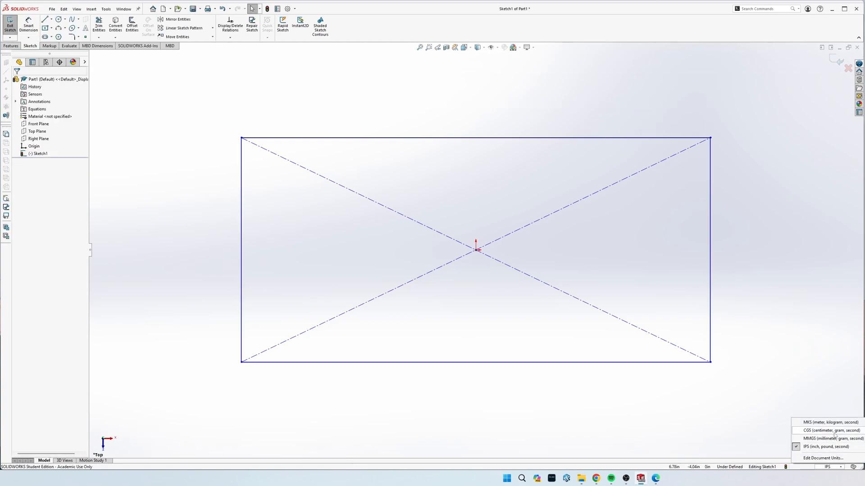
left_click(825, 439)
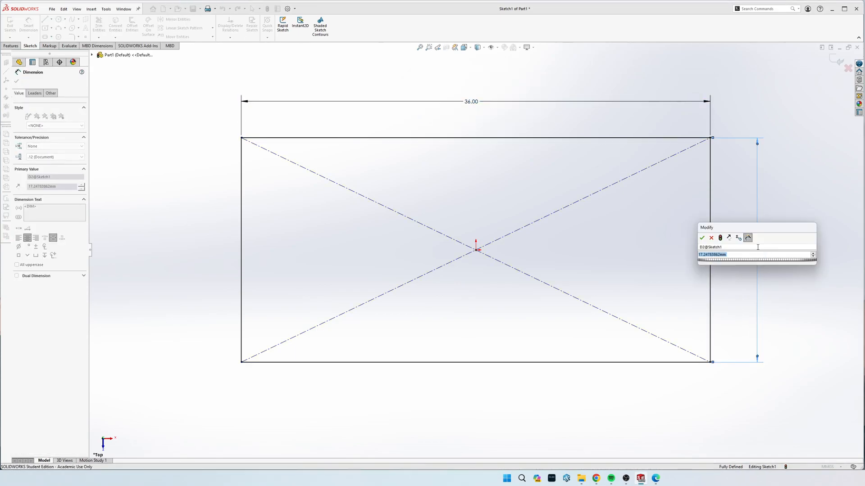
left_click(701, 237)
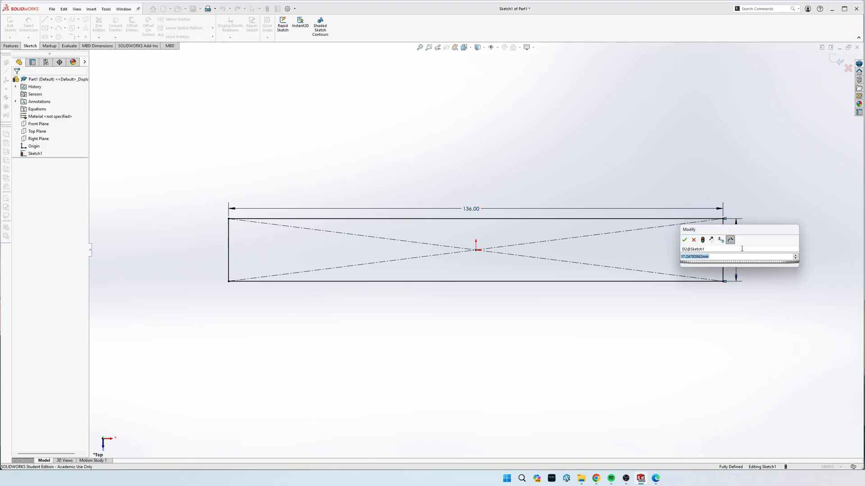
type("78")
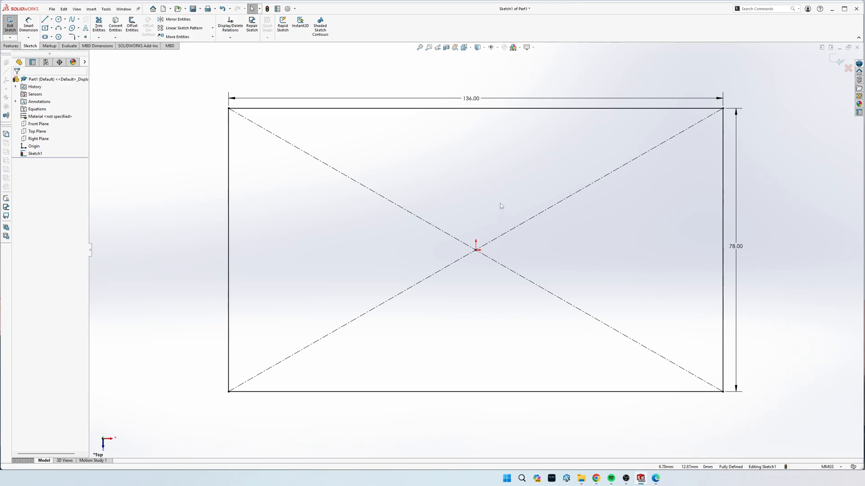
Sketch a vertical construction line near the rectangle's top-left corner
right_click(476, 248)
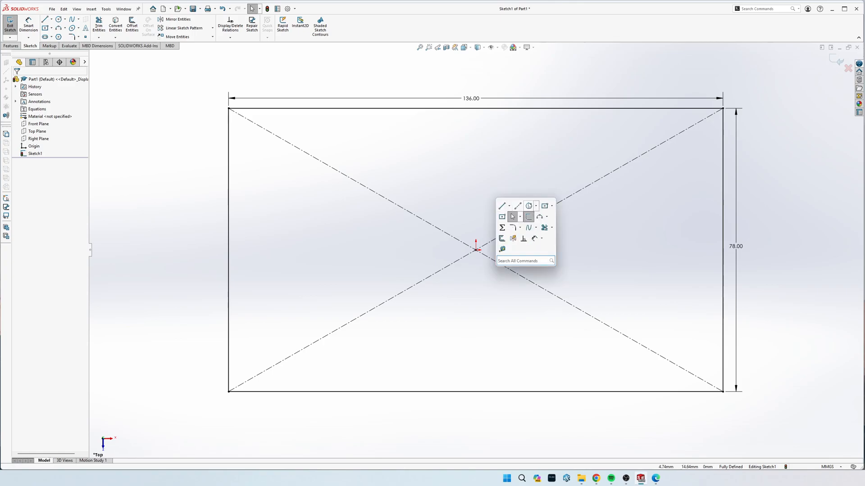
left_click(528, 216)
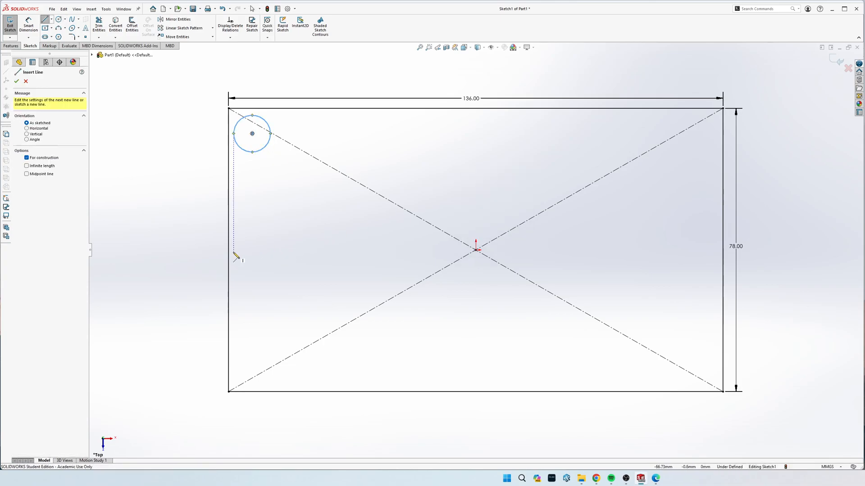
left_click_drag(228, 250, 721, 260)
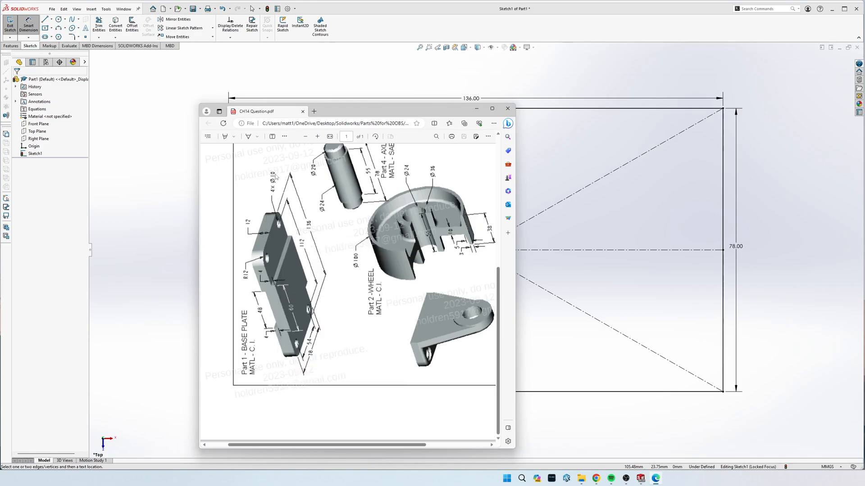
mouse_move(313, 189)
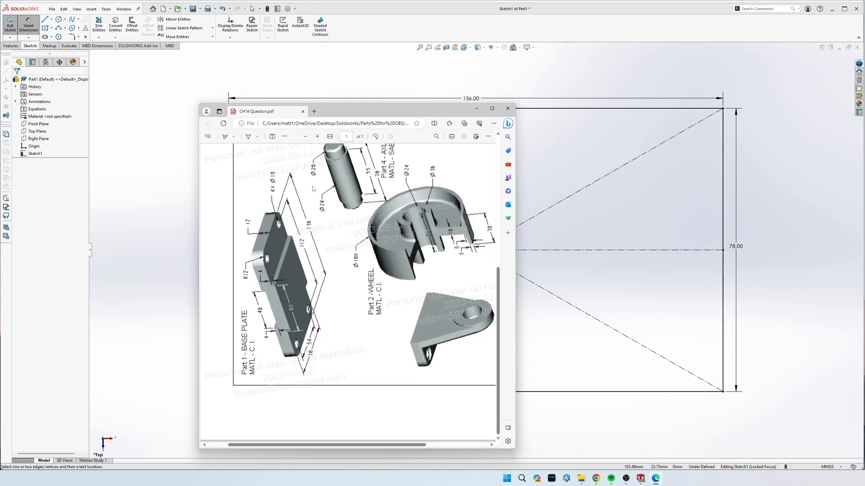
mouse_move(280, 224)
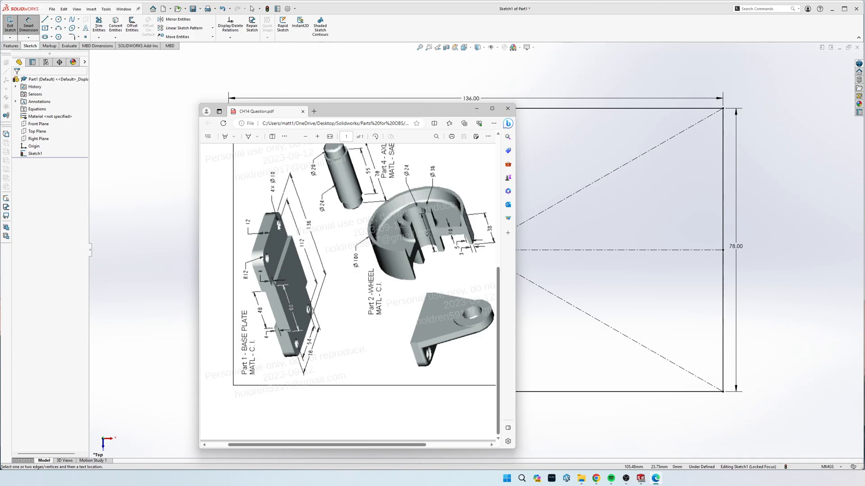
mouse_move(324, 289)
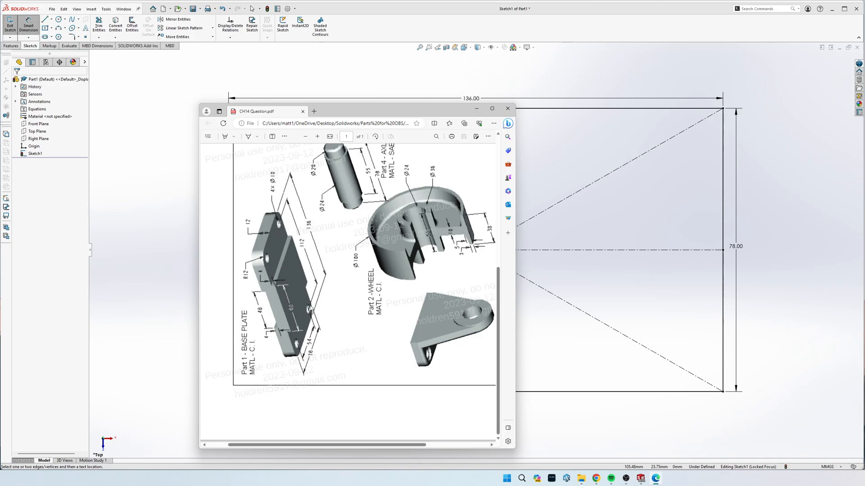
mouse_move(313, 247)
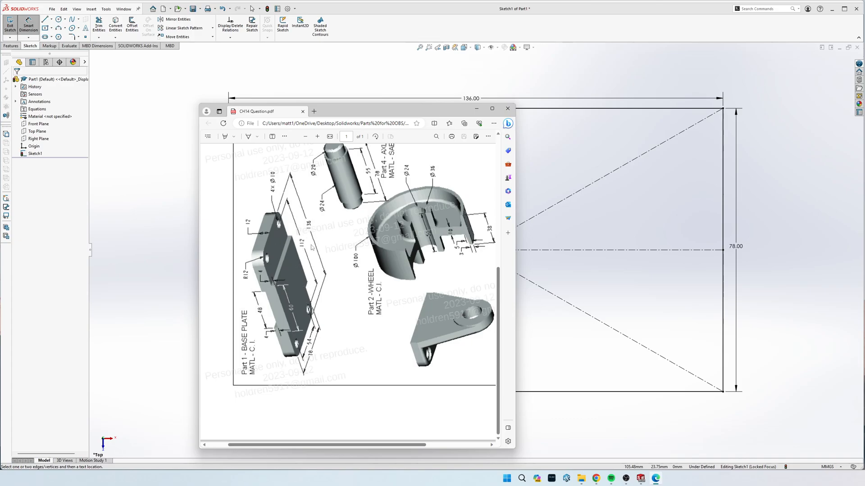
mouse_move(301, 229)
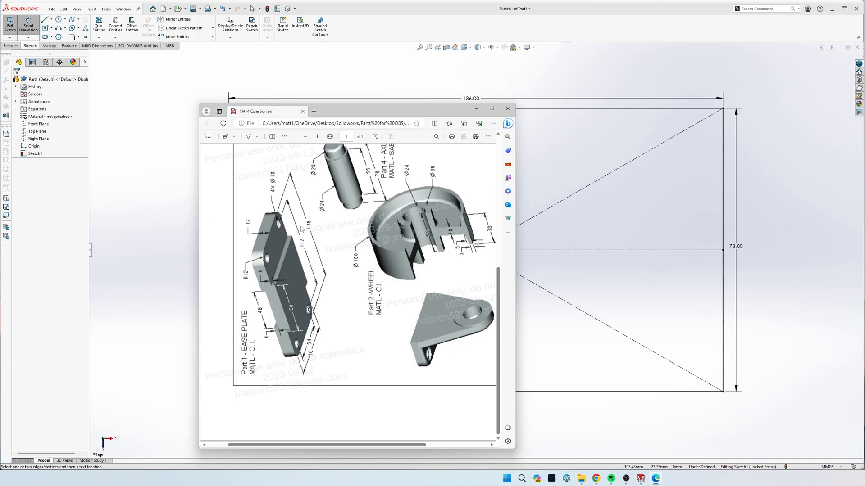
mouse_move(276, 225)
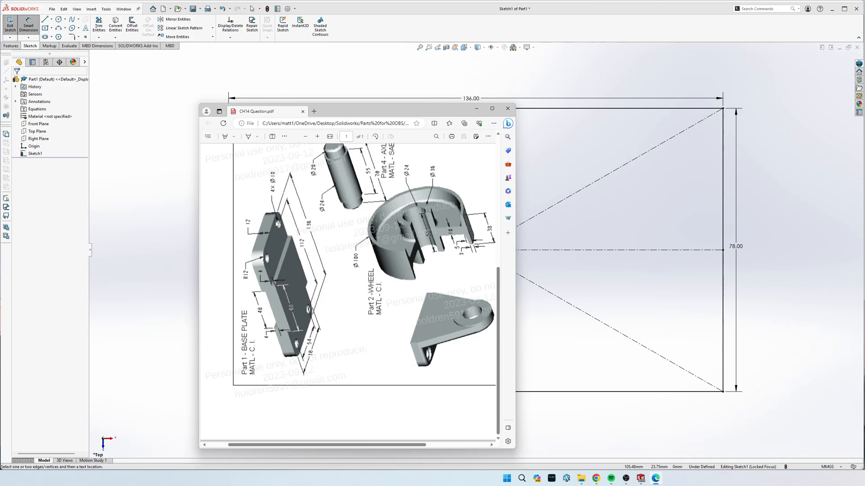
mouse_move(310, 315)
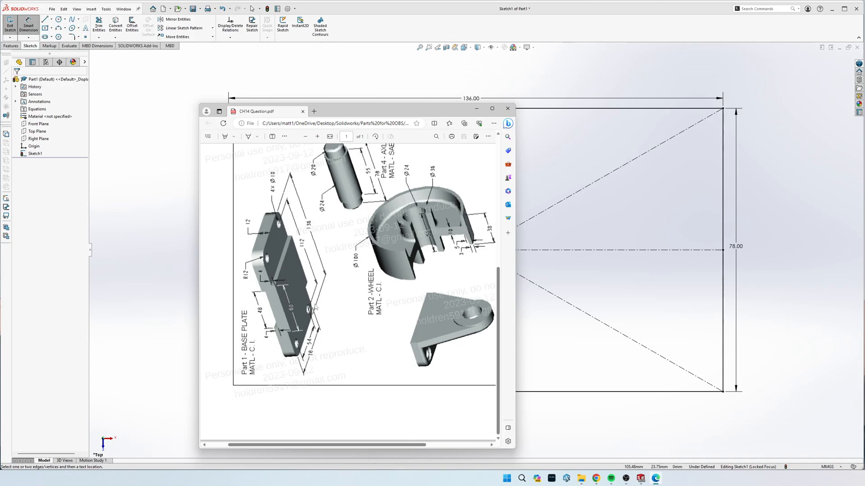
mouse_move(315, 333)
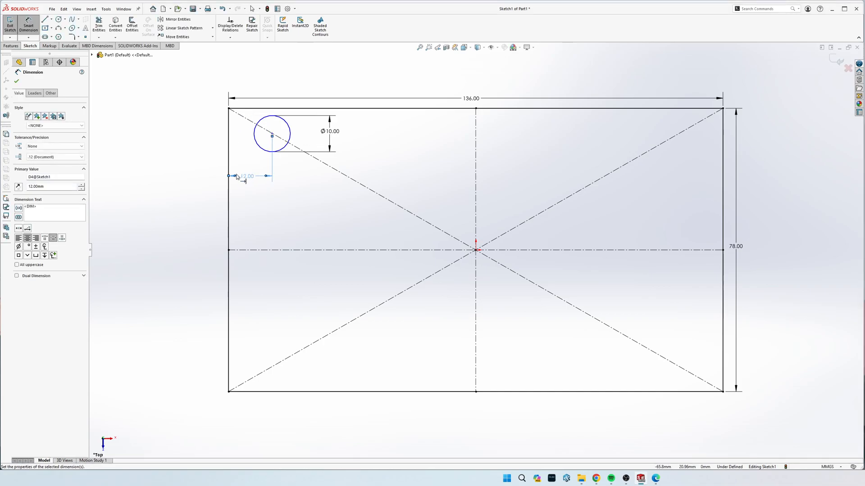
Confirm the Ø10 circle's 12 mm offset from the top and left edges
left_click(474, 107)
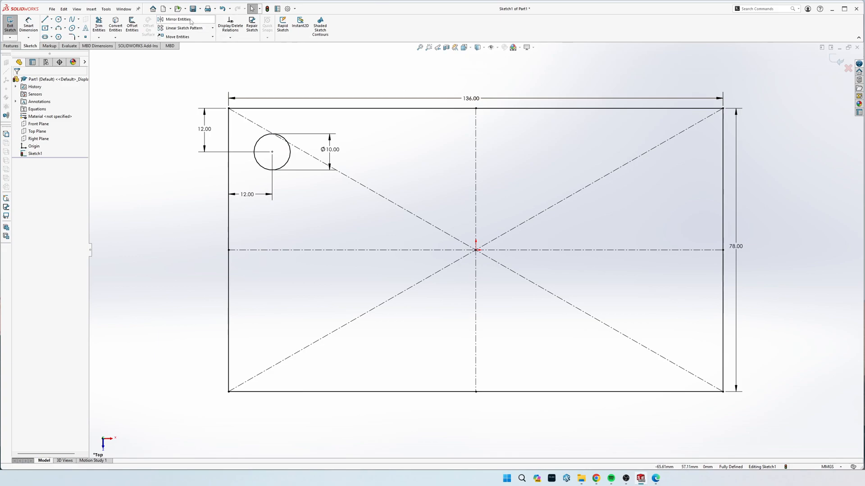
mouse_move(178, 19)
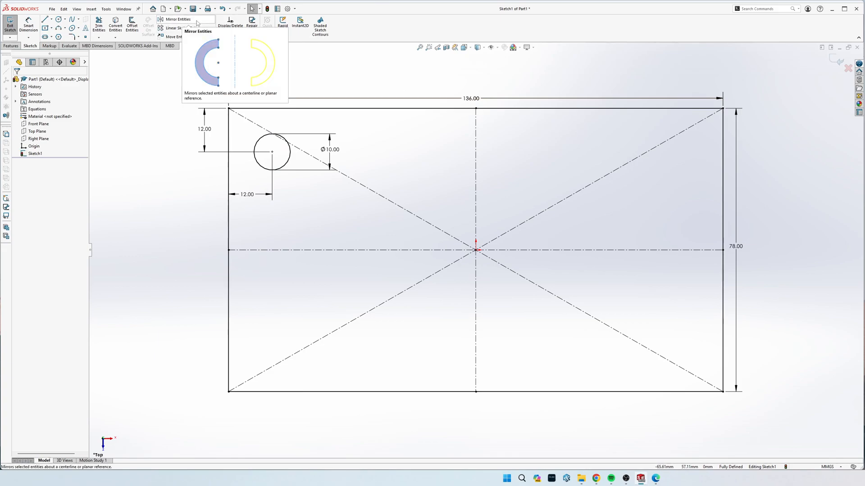
Mirror the hole circle about both centerlines to get four Ø10 corner holes
left_click(178, 19)
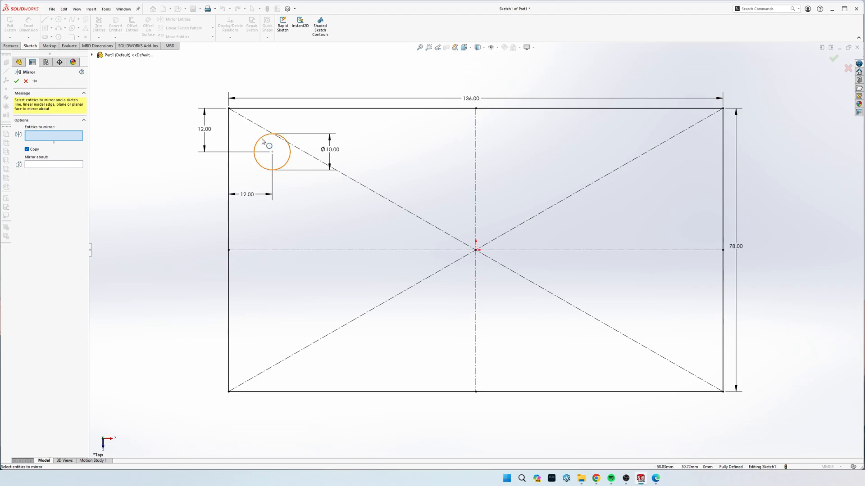
left_click(271, 151)
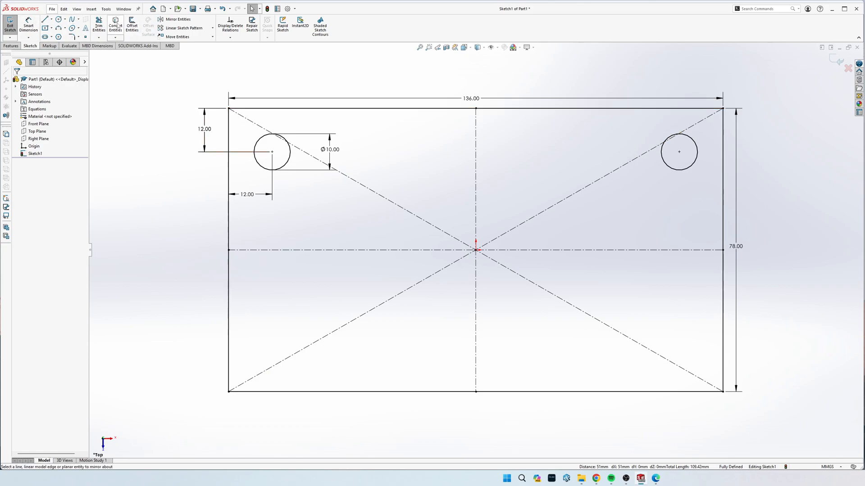
left_click(177, 19)
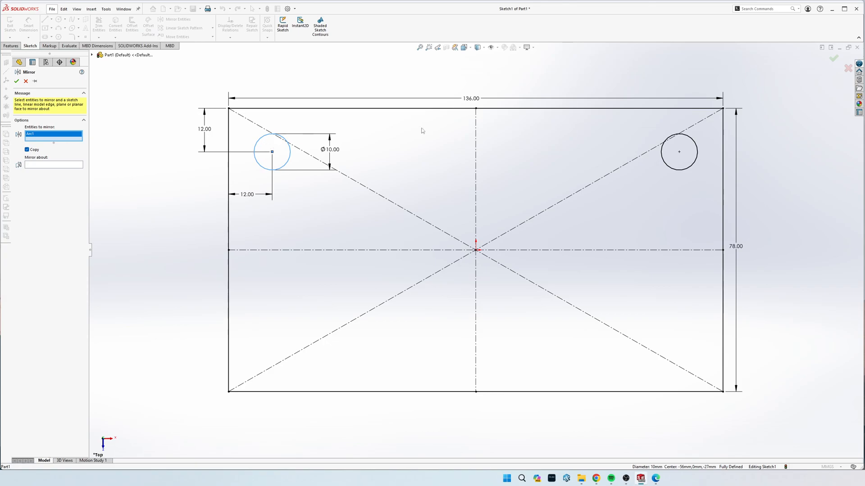
left_click(679, 151)
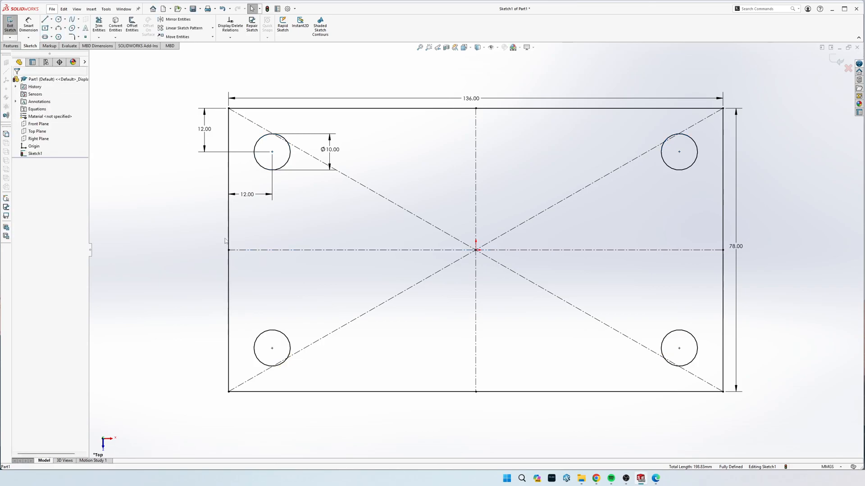
mouse_move(584, 412)
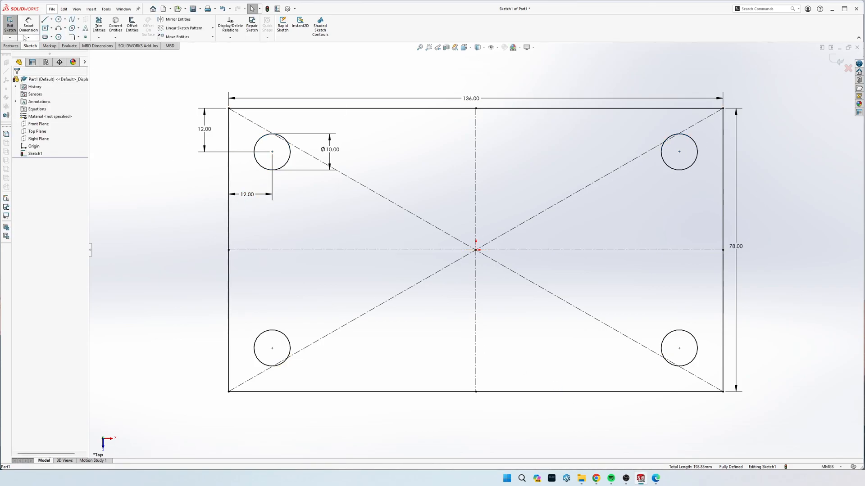
Fillet all four rectangle corners with 12 mm radius, accepting the relations warning
left_click(178, 19)
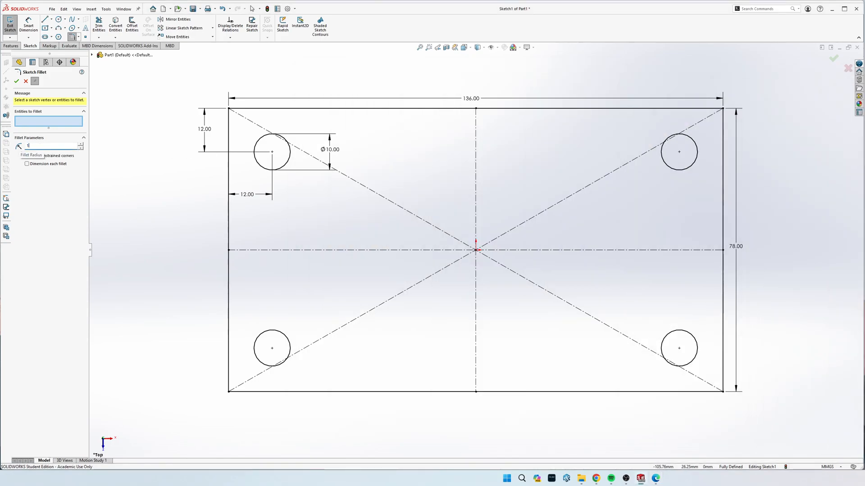
left_click(237, 116)
type("2.00mm")
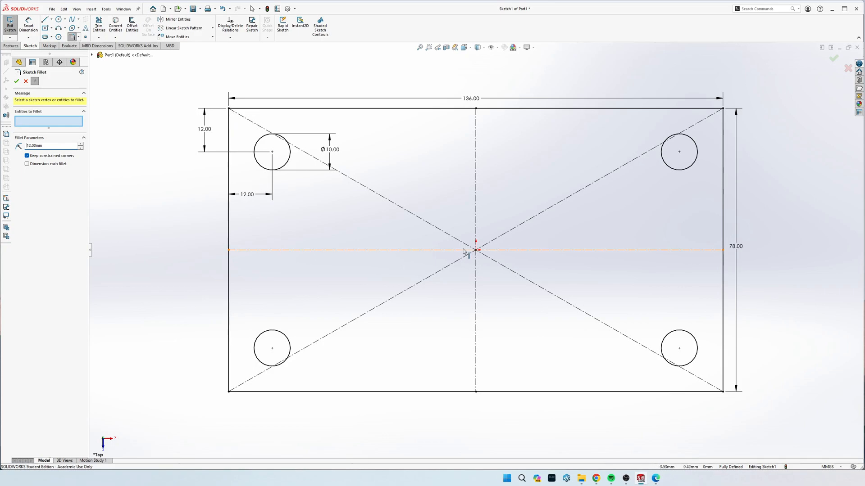
left_click(230, 109)
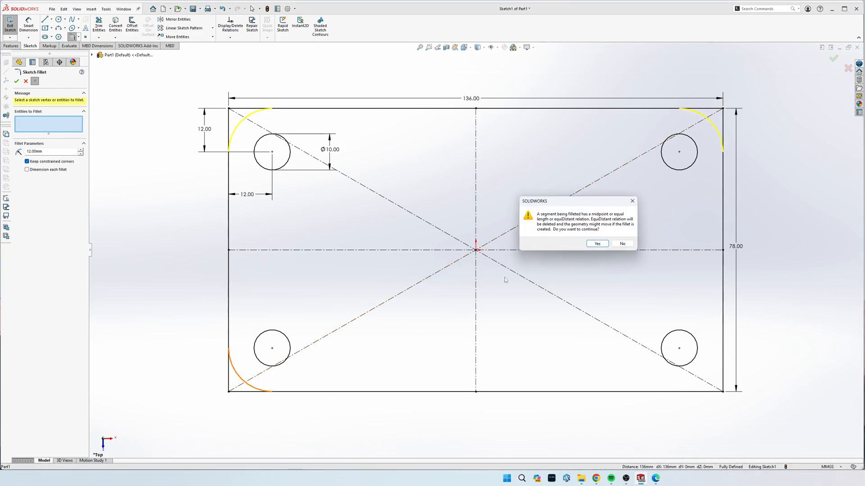
left_click(596, 244)
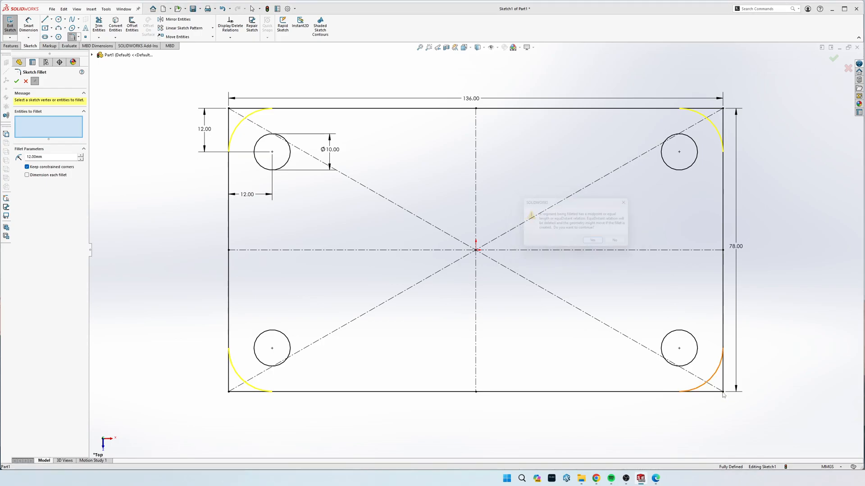
left_click(592, 239)
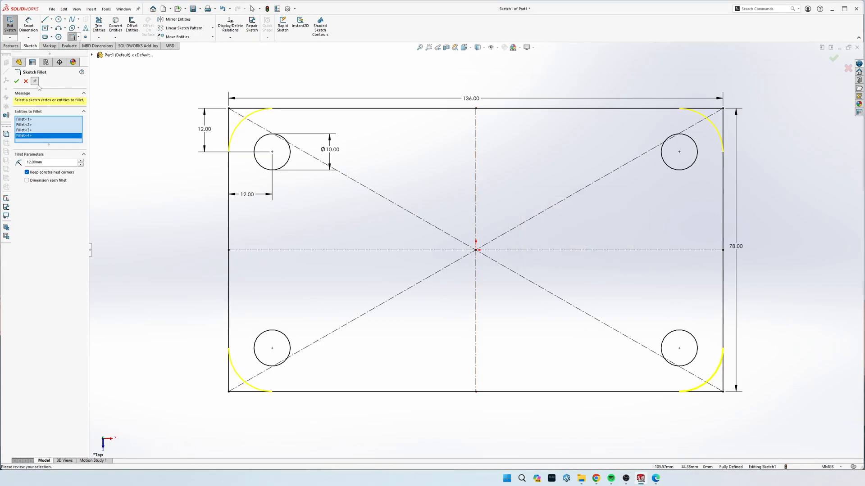
left_click(16, 81)
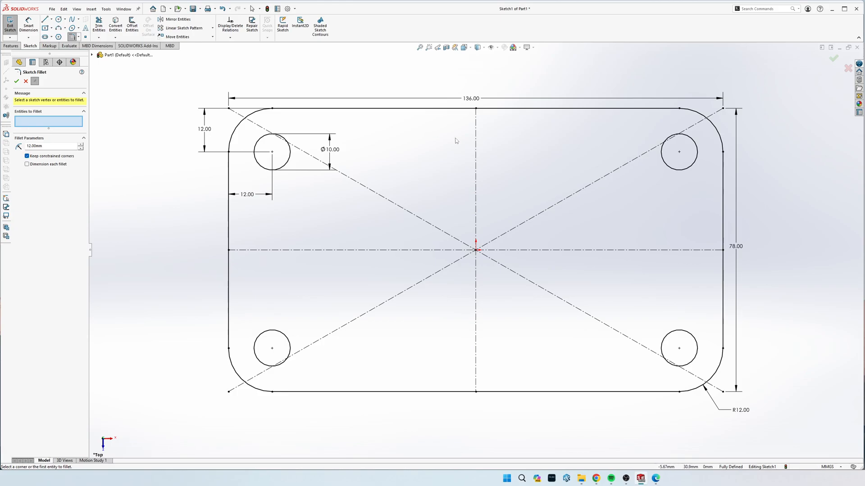
Extrude the rounded sketch Blind to 16 mm to form the solid plate
left_click(10, 46)
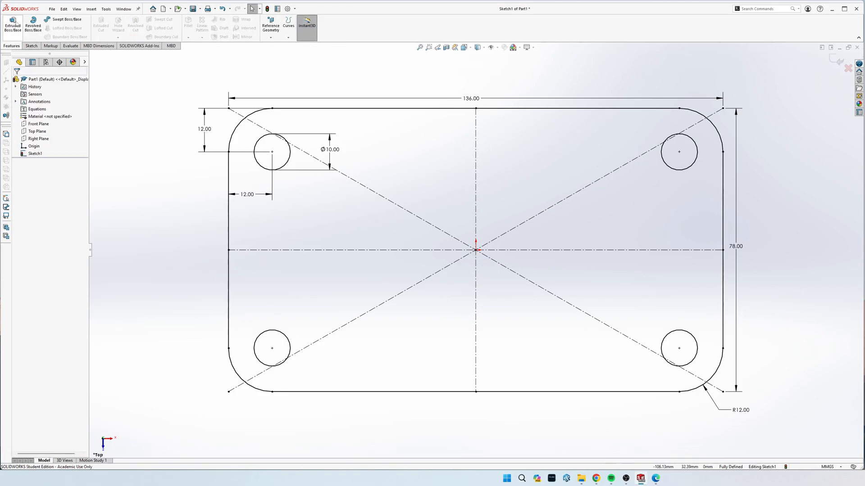
left_click(12, 21)
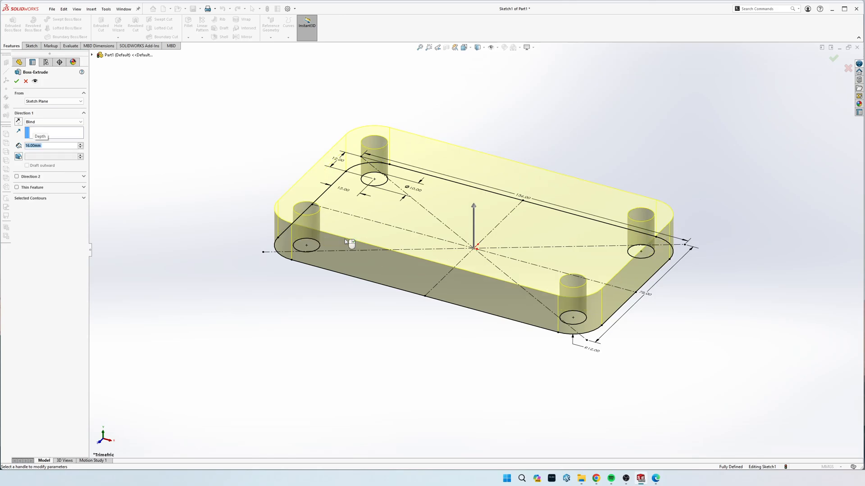
left_click(16, 81)
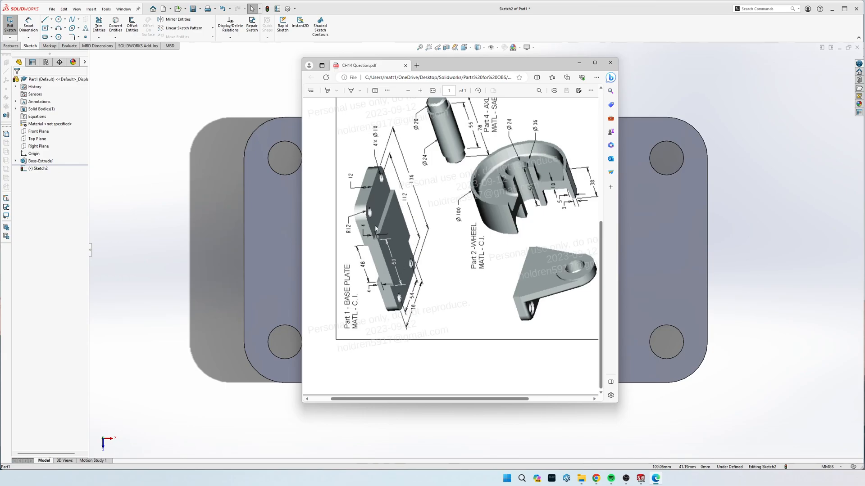
mouse_move(446, 47)
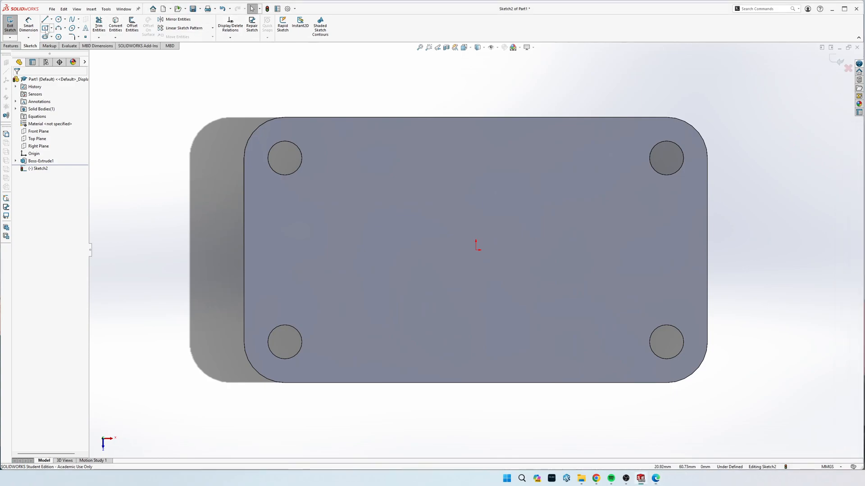
Sketch a center rectangle spanning the plate's top face
right_click(239, 124)
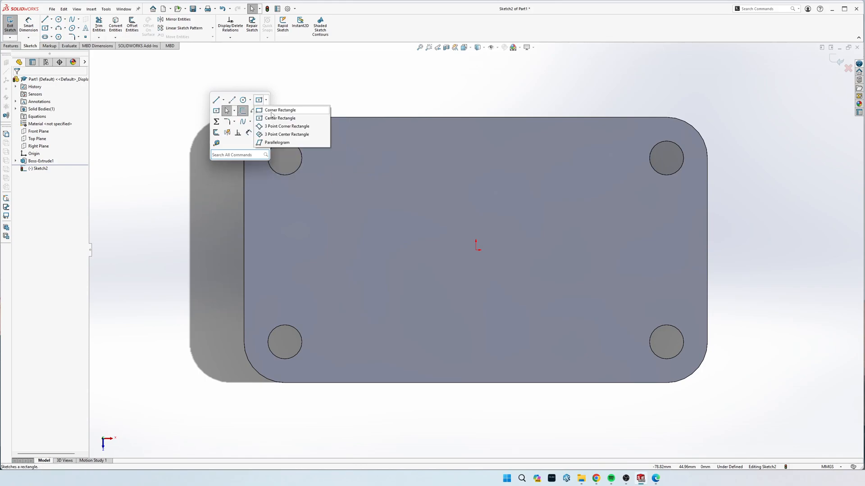
left_click(280, 110)
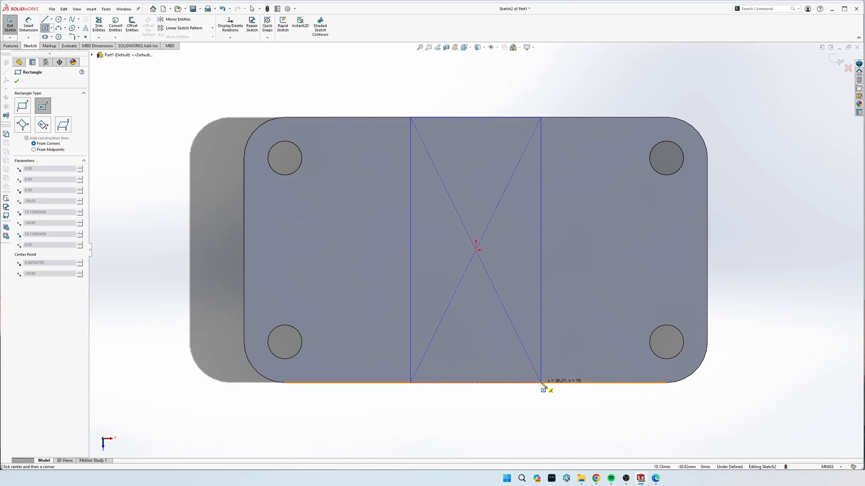
left_click(540, 381)
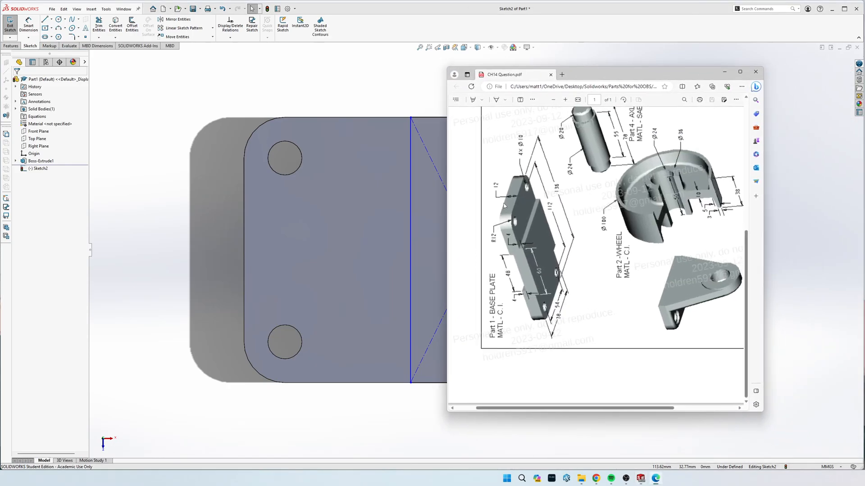
mouse_move(574, 248)
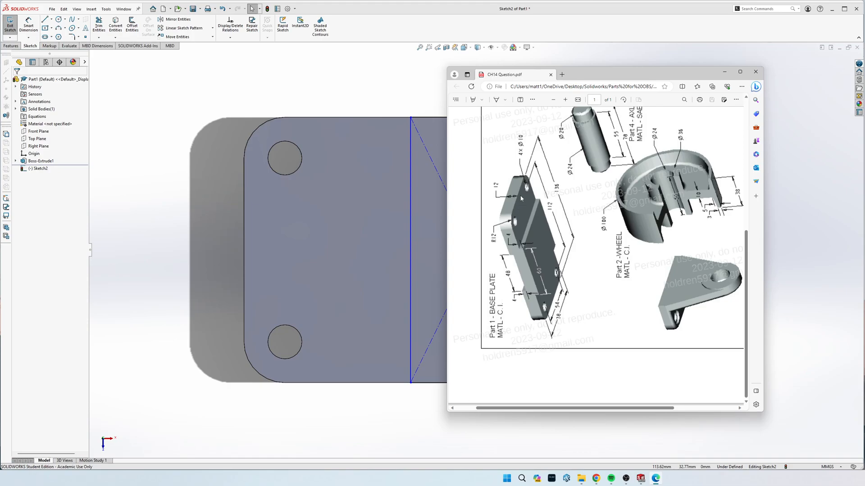
mouse_move(533, 250)
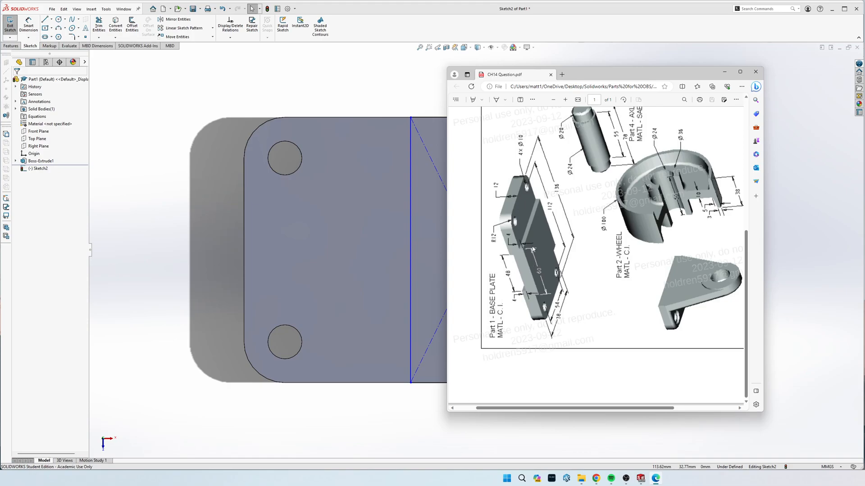
mouse_move(573, 82)
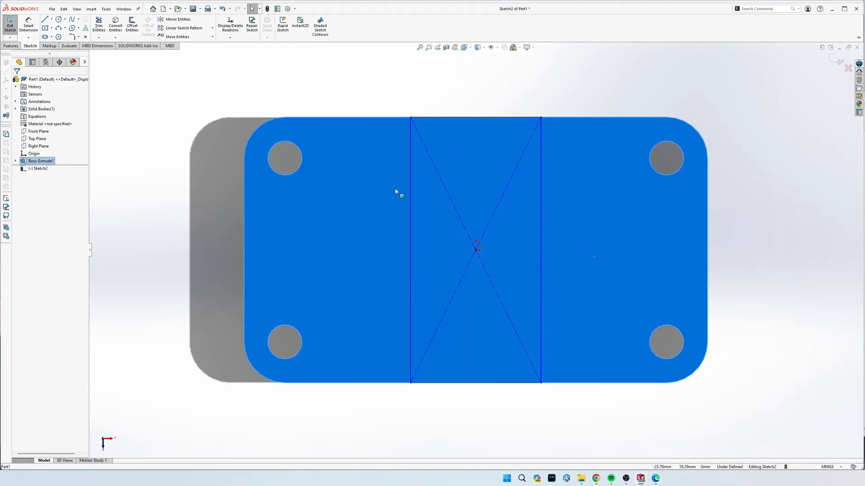
Start a Smart Dimension between the rectangle's two vertical sides
left_click(28, 26)
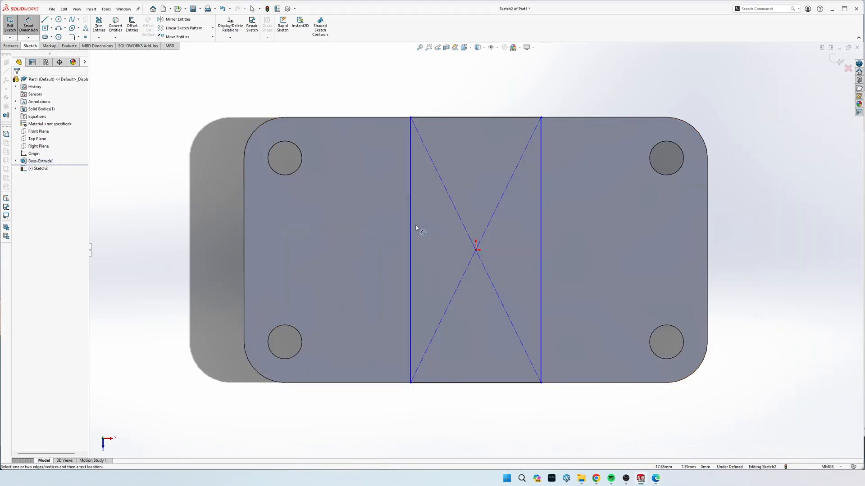
left_click(540, 249)
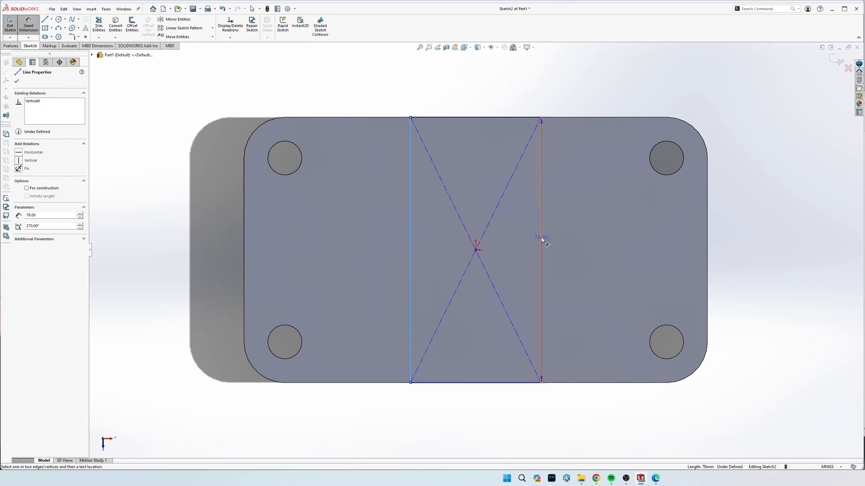
left_click(543, 240)
type("60")
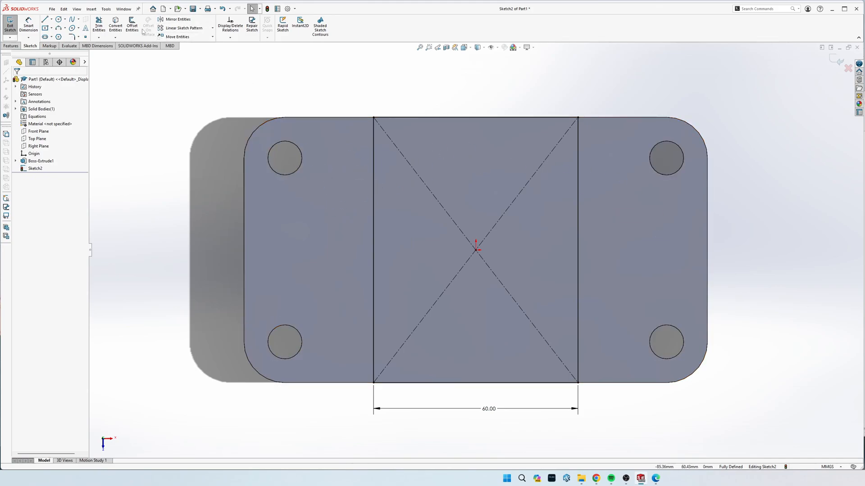
Convert Entities on the top face to project the plate outline and four holes into the sketch
left_click(115, 26)
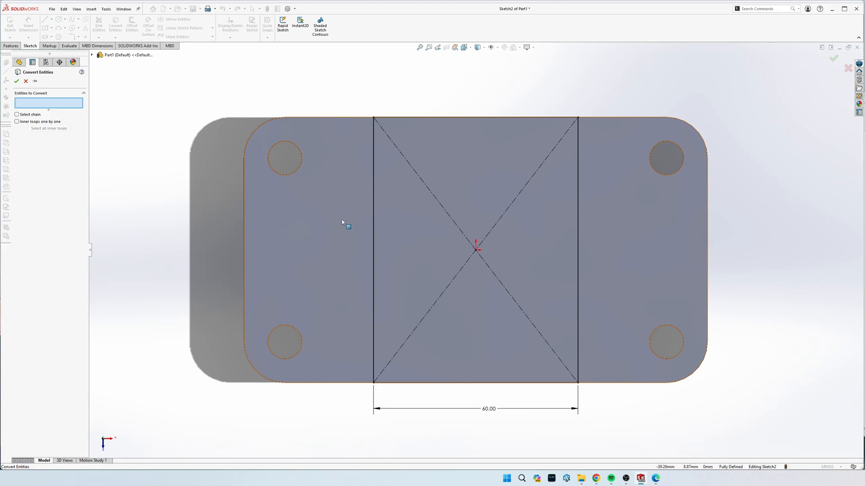
left_click(336, 138)
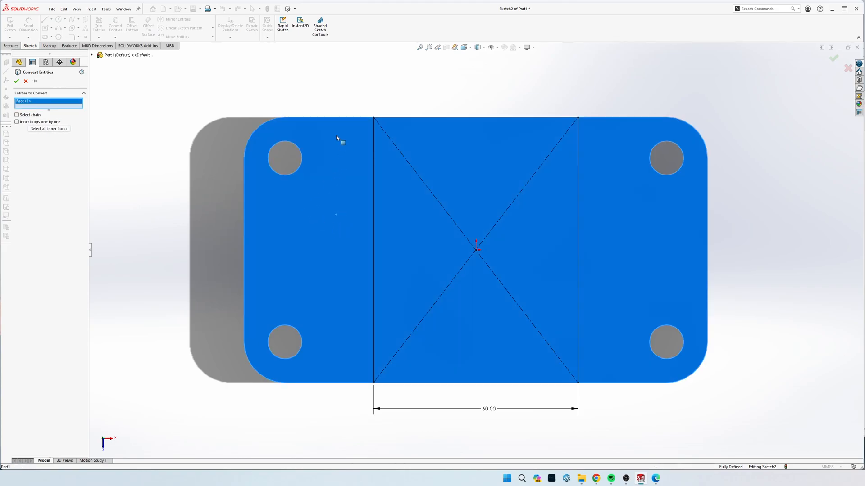
left_click(17, 81)
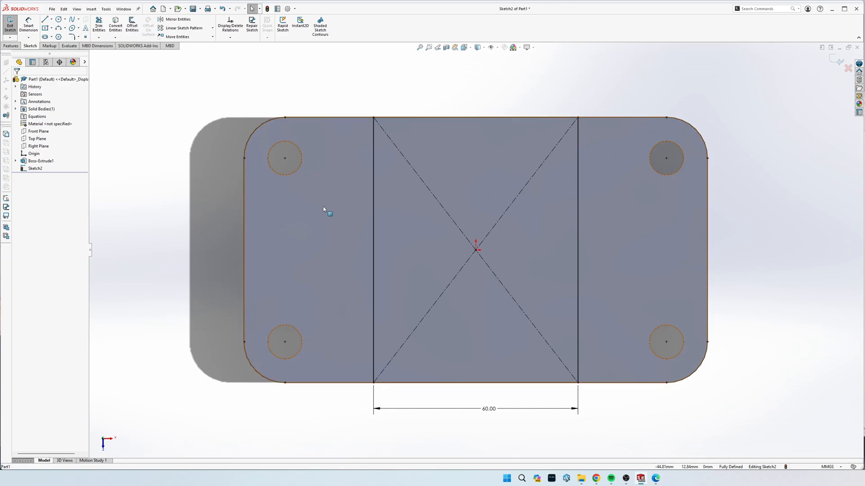
left_click(11, 46)
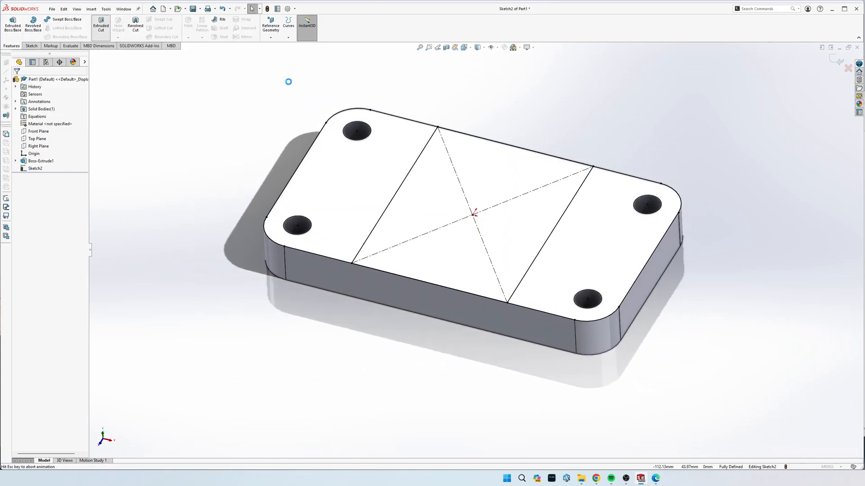
Extruded Cut both outer sketch regions Blind to 4.00 mm depth
left_click(100, 24)
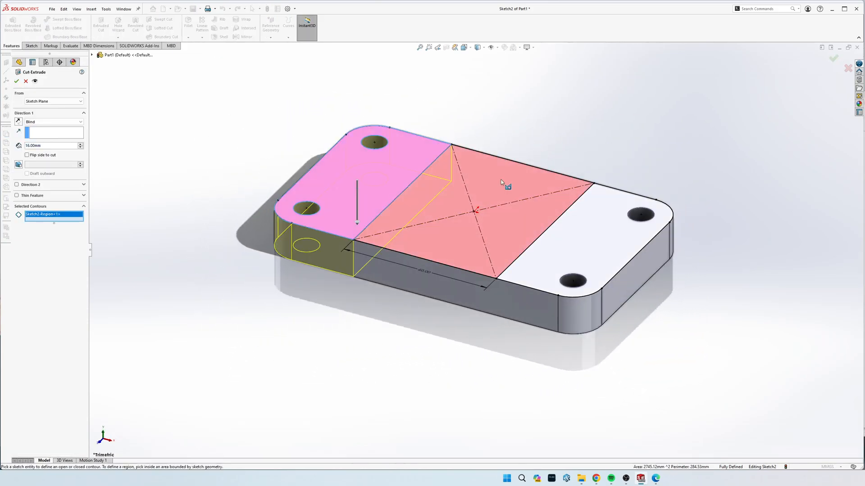
left_click(584, 237)
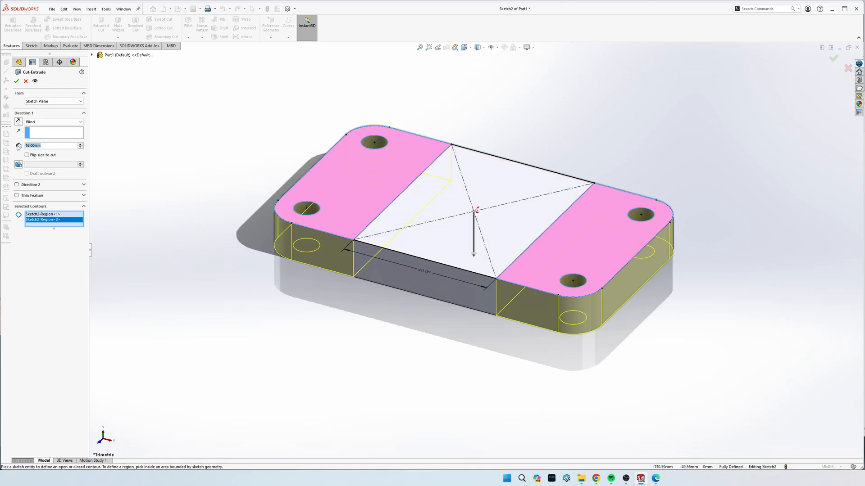
type("4.00mm")
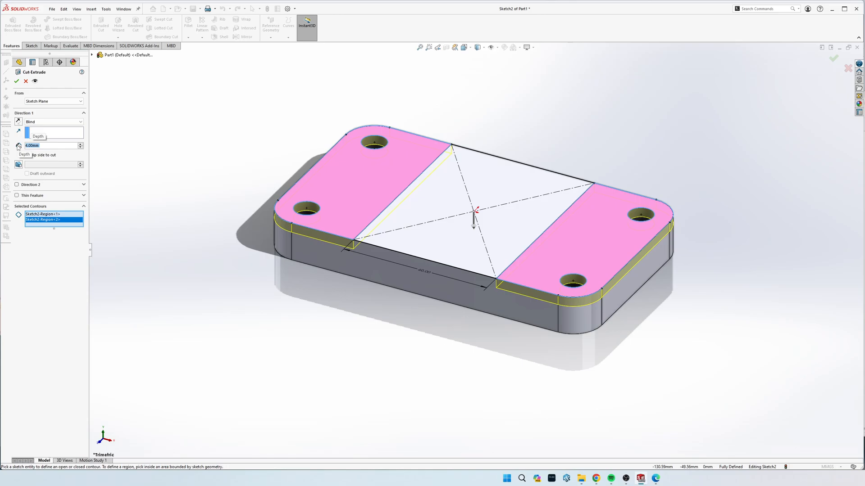
left_click(16, 81)
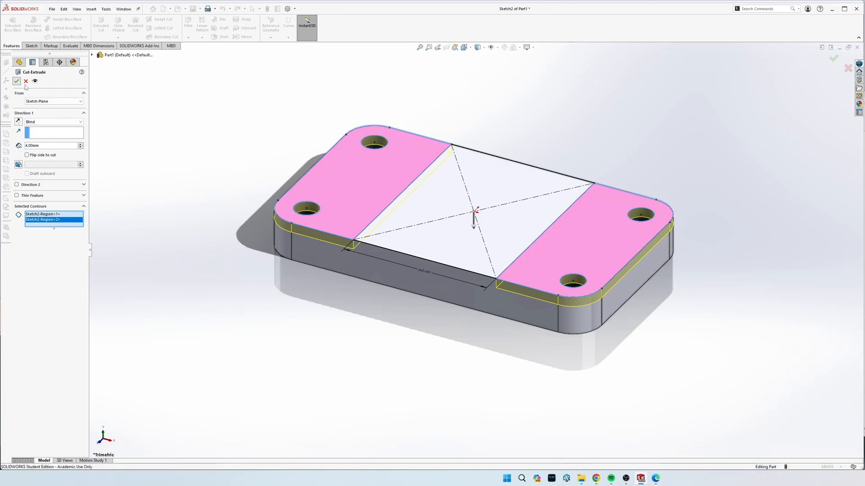
left_click(16, 81)
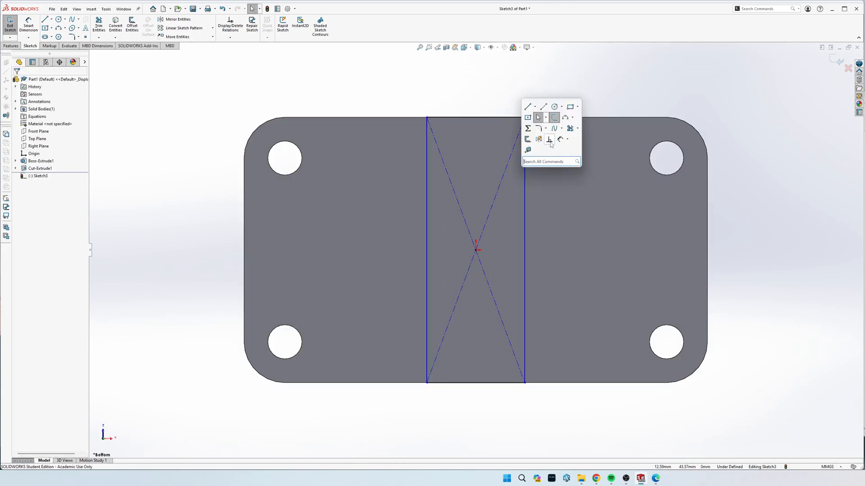
Dimension the bottom-face centre rectangle to 48 mm wide
left_click(525, 248)
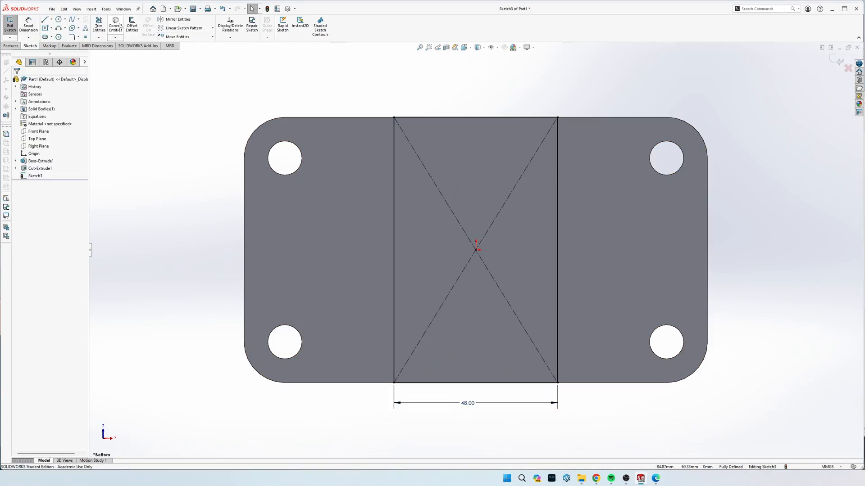
left_click(115, 25)
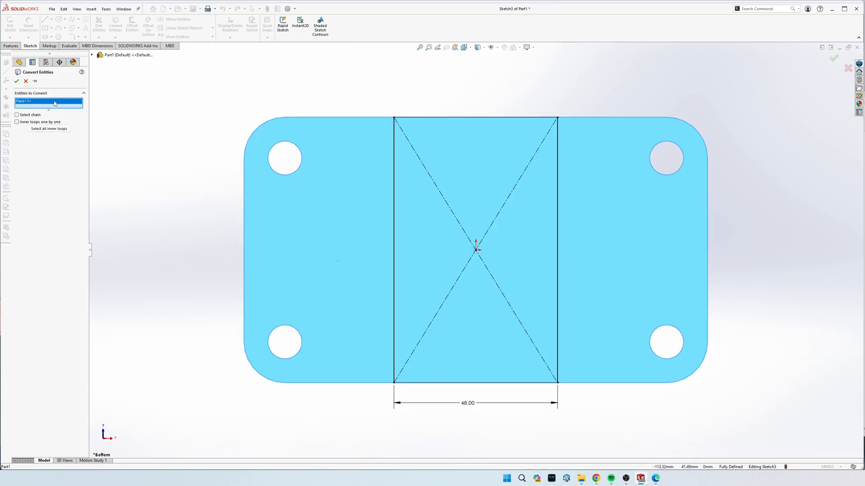
mouse_move(117, 107)
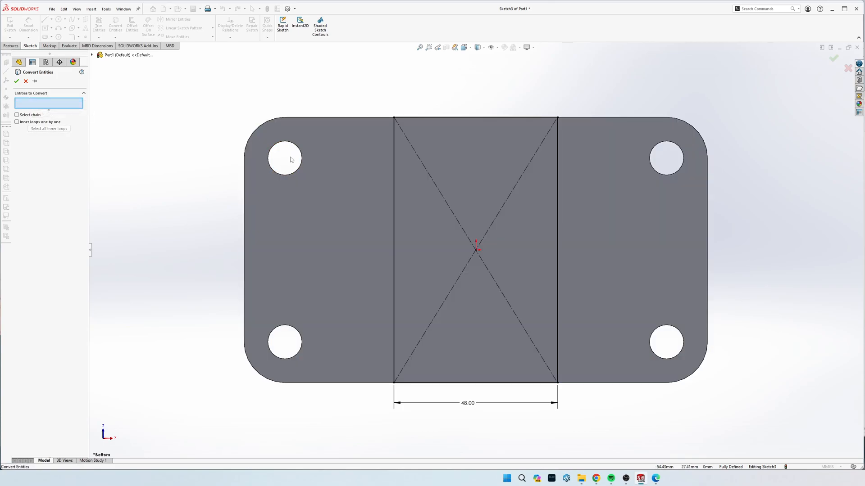
Convert the bottom face outline and four hole edges into the sketch beside the 48 mm rectangle
left_click(286, 158)
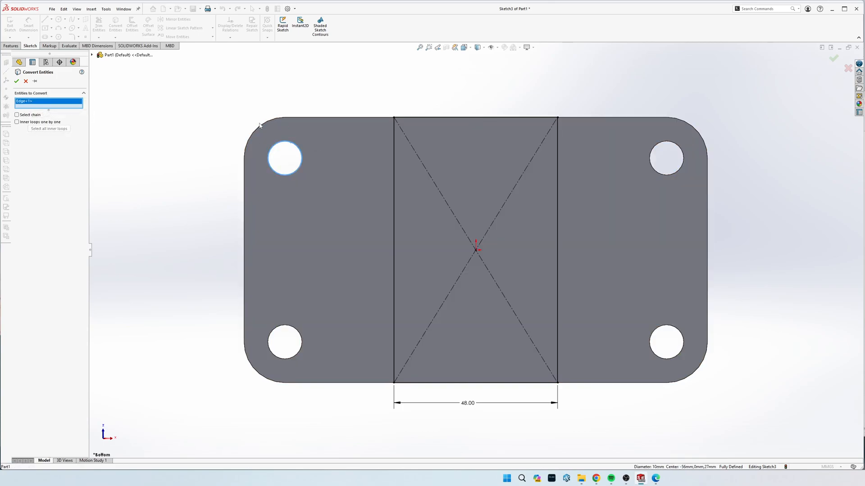
left_click(251, 132)
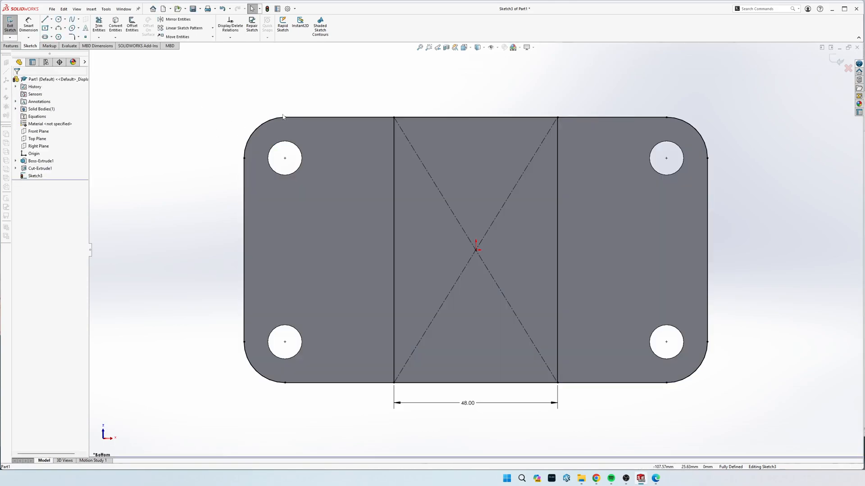
left_click(10, 45)
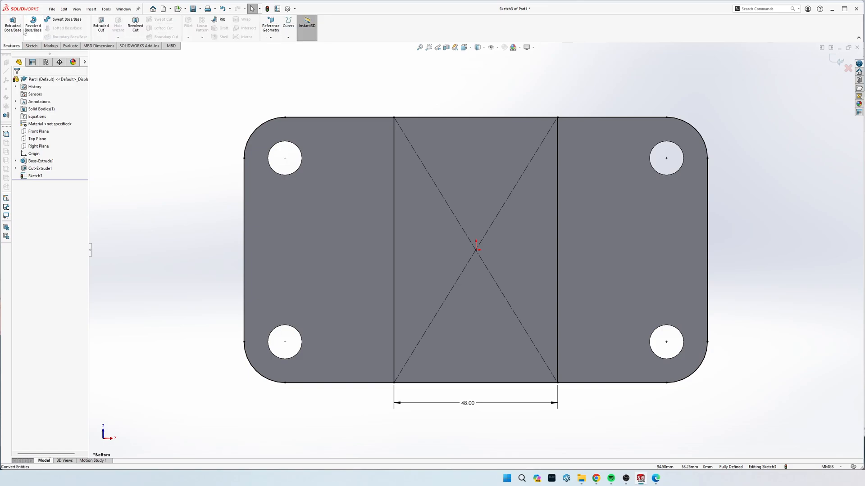
Extruded Cut the central 48 mm strip 4.00 mm deep, Blind, into the bottom face
left_click(99, 24)
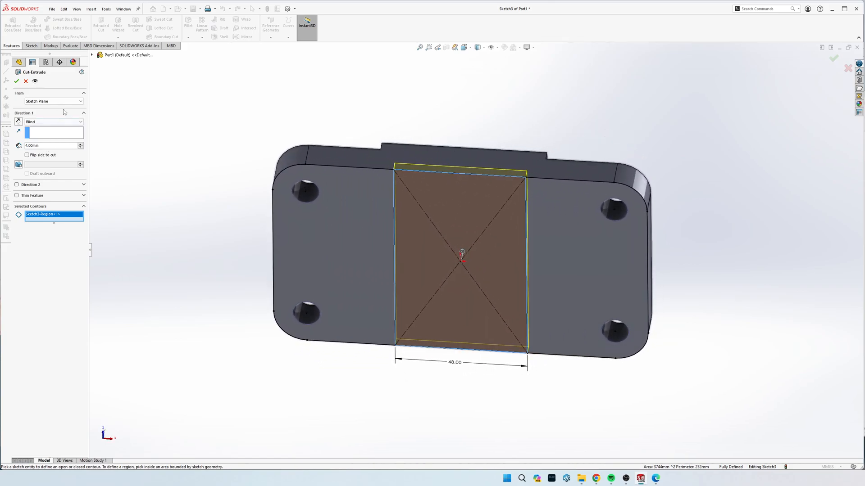
left_click(16, 81)
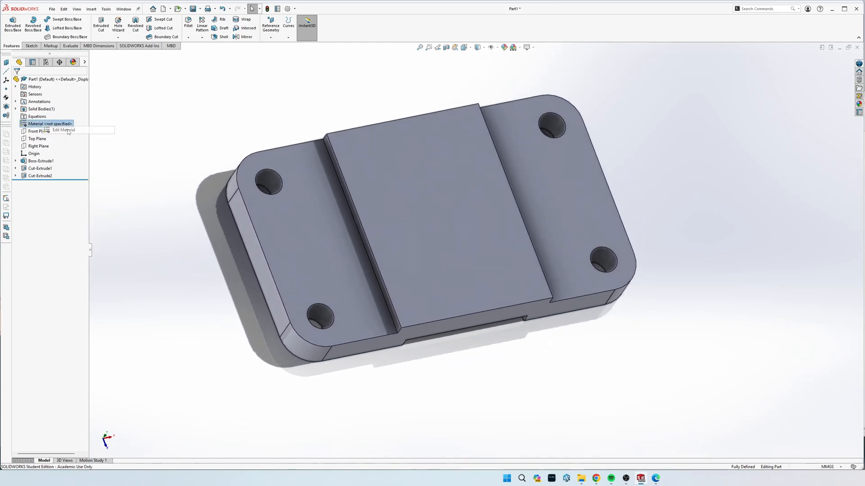
Search 'cast' and apply Gray Cast Iron as the base plate's material
left_click(63, 130)
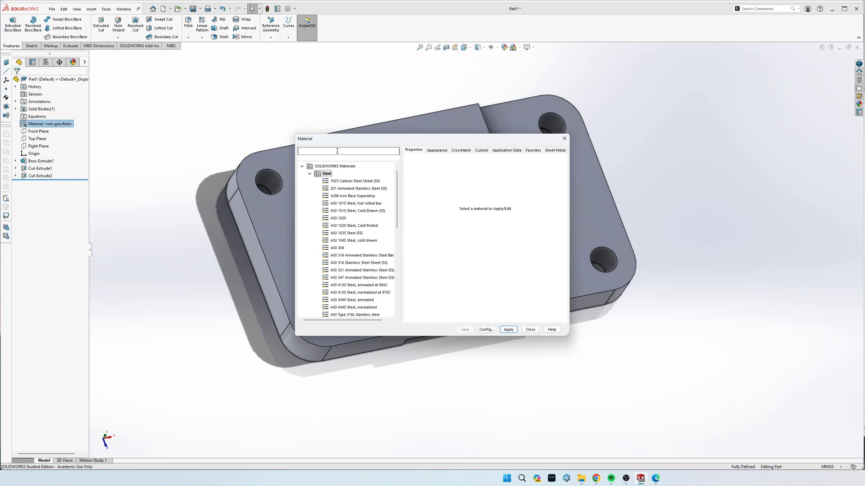
type("cast")
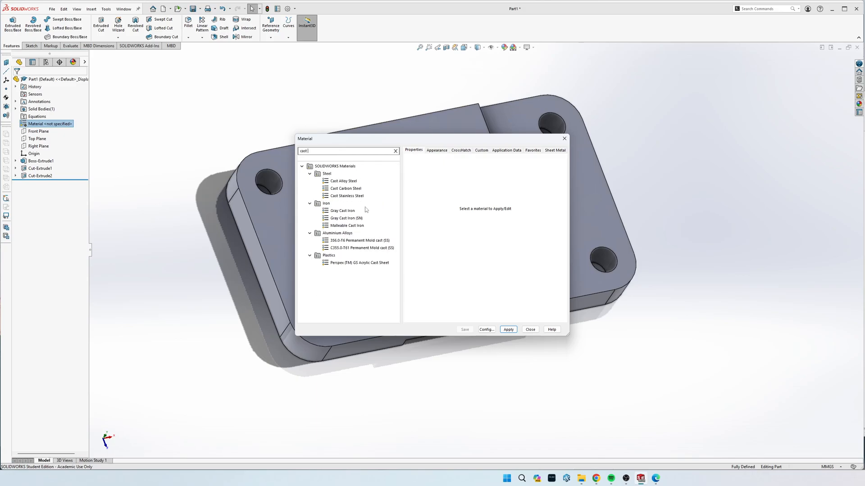
left_click(342, 210)
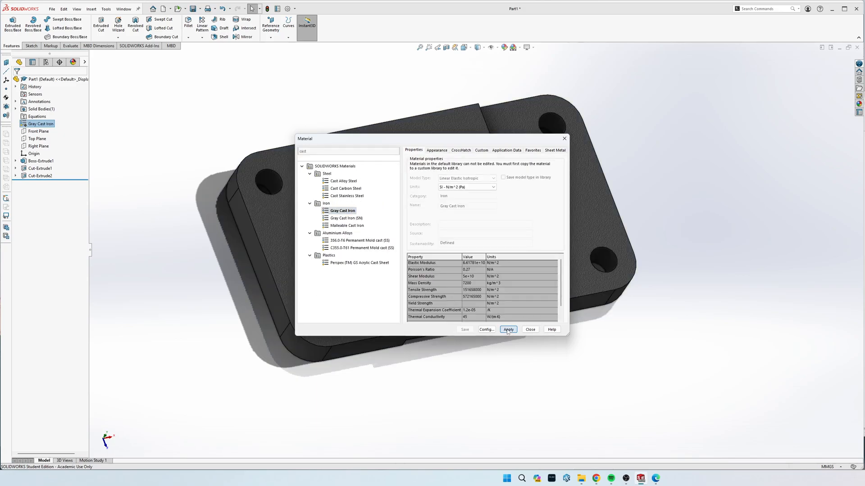
left_click(529, 329)
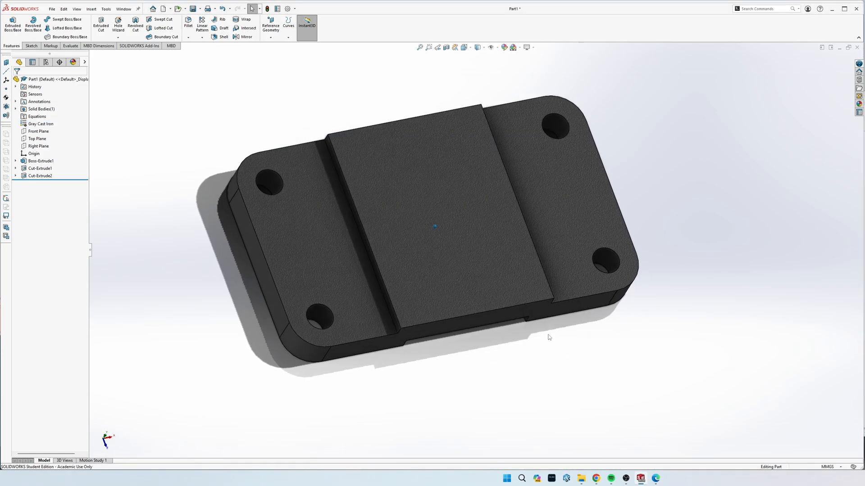